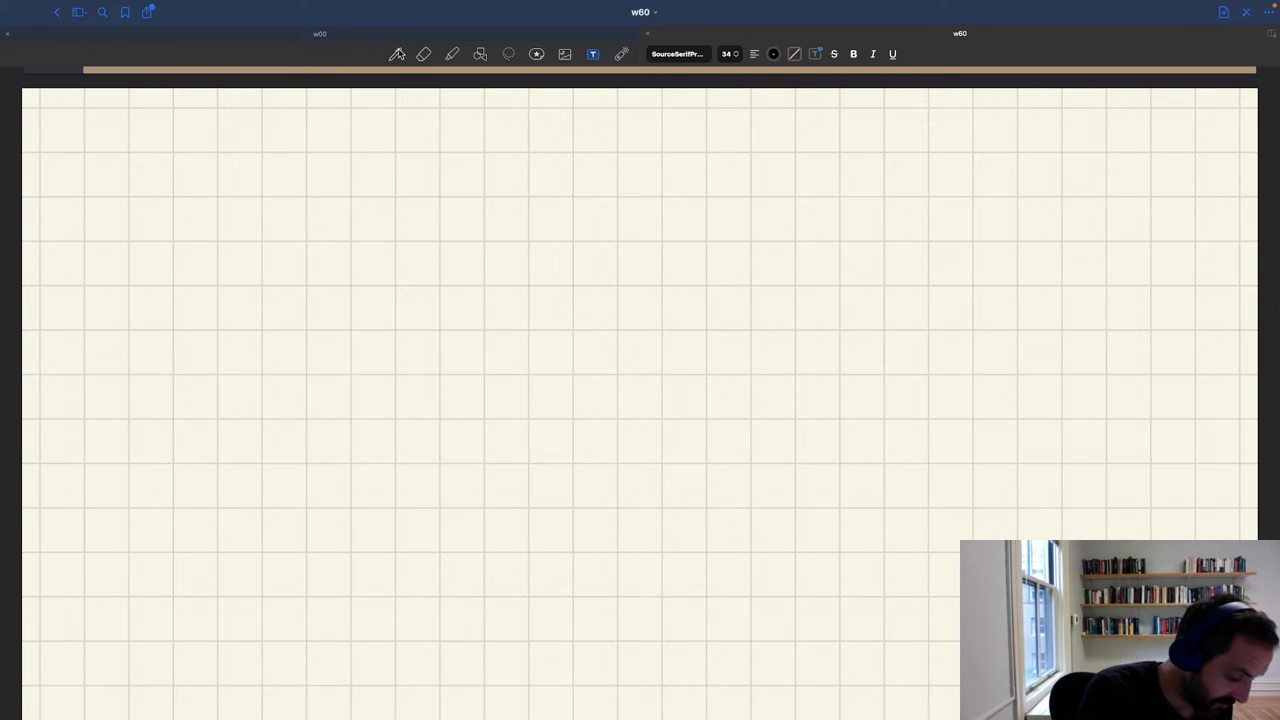
Handwrite the underlined 'Bilateral monopoly' heading and 'both buyer & seller have some market power'
{"action": "left_click", "coordinate": [394, 54]}
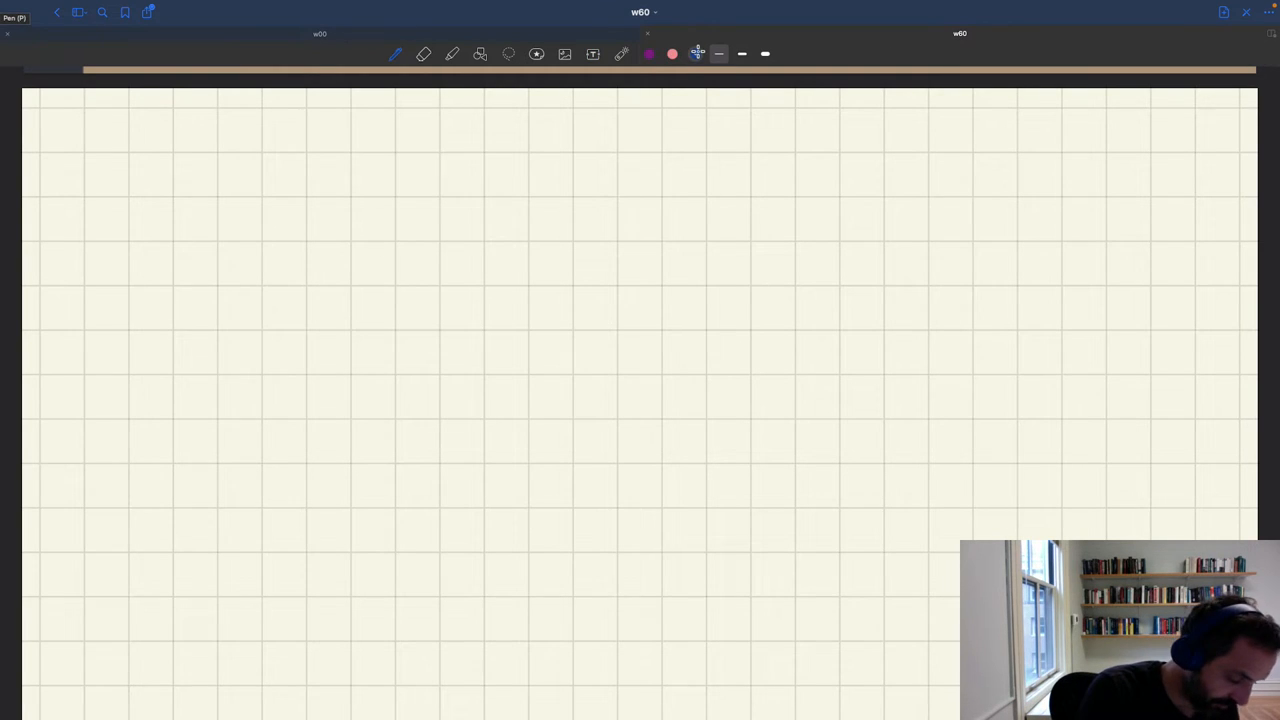
{"action": "left_click_drag", "start_coordinate": [150, 130], "coordinate": [236, 136]}
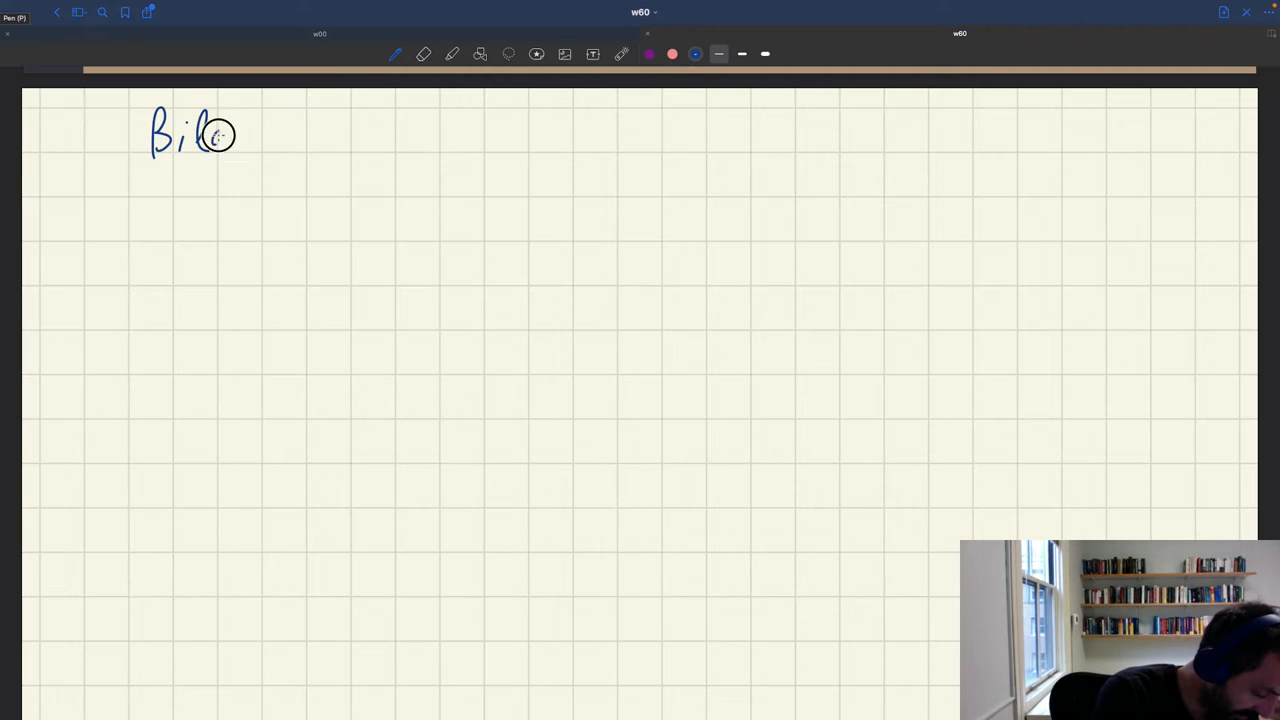
{"action": "left_click_drag", "start_coordinate": [216, 136], "coordinate": [380, 144]}
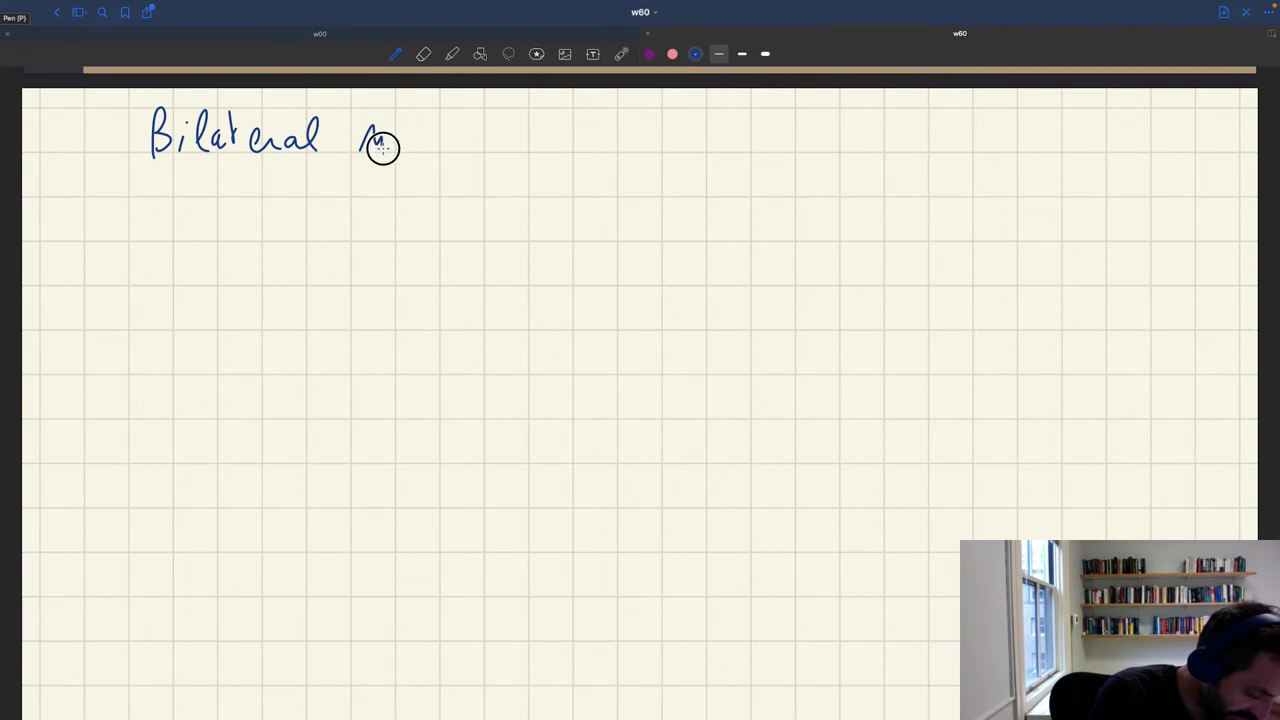
{"action": "left_click_drag", "start_coordinate": [360, 140], "coordinate": [516, 140]}
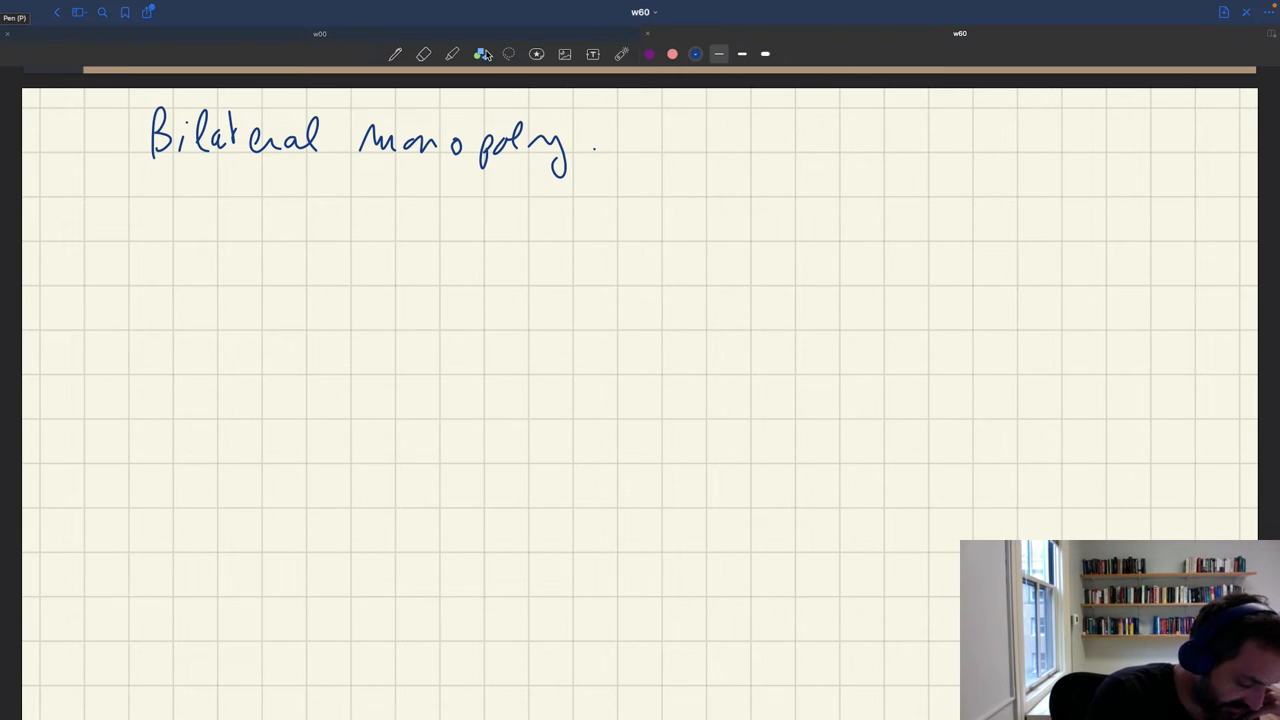
{"action": "left_click_drag", "start_coordinate": [132, 168], "coordinate": [572, 168]}
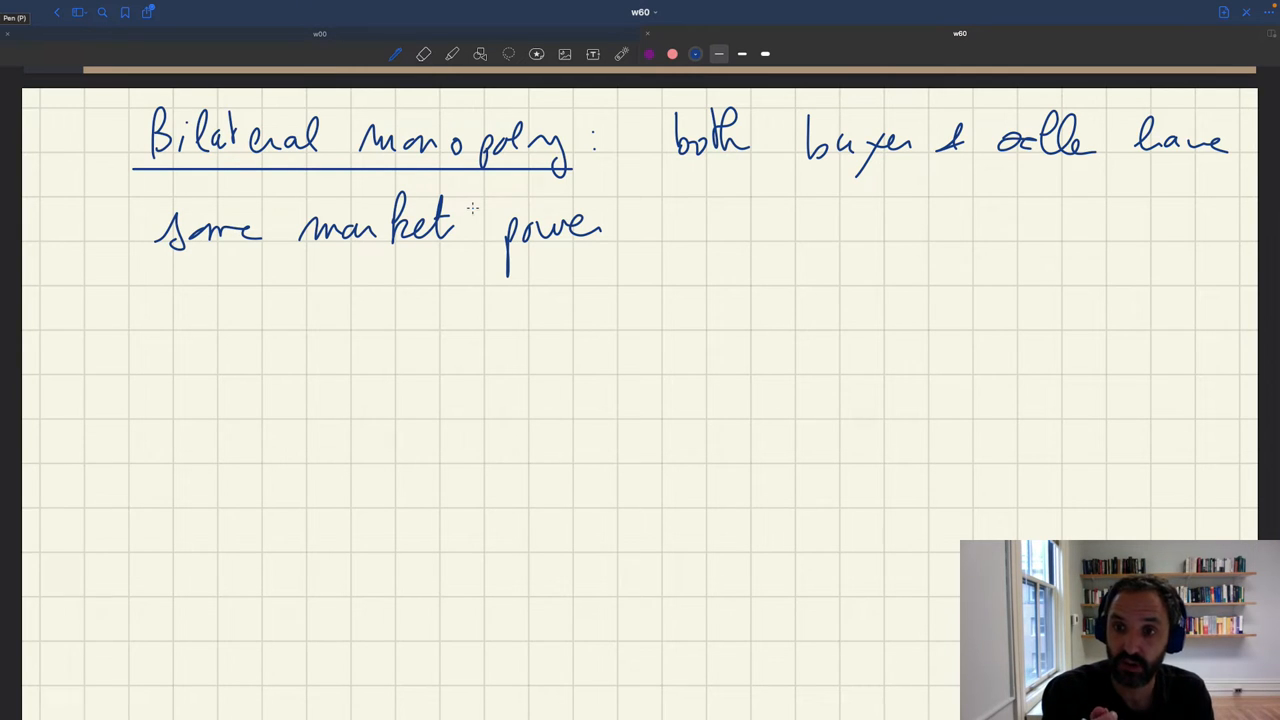
Add '→ they can influence prices' and begin the surplus sentence
{"action": "left_click_drag", "start_coordinate": [640, 236], "coordinate": [676, 236]}
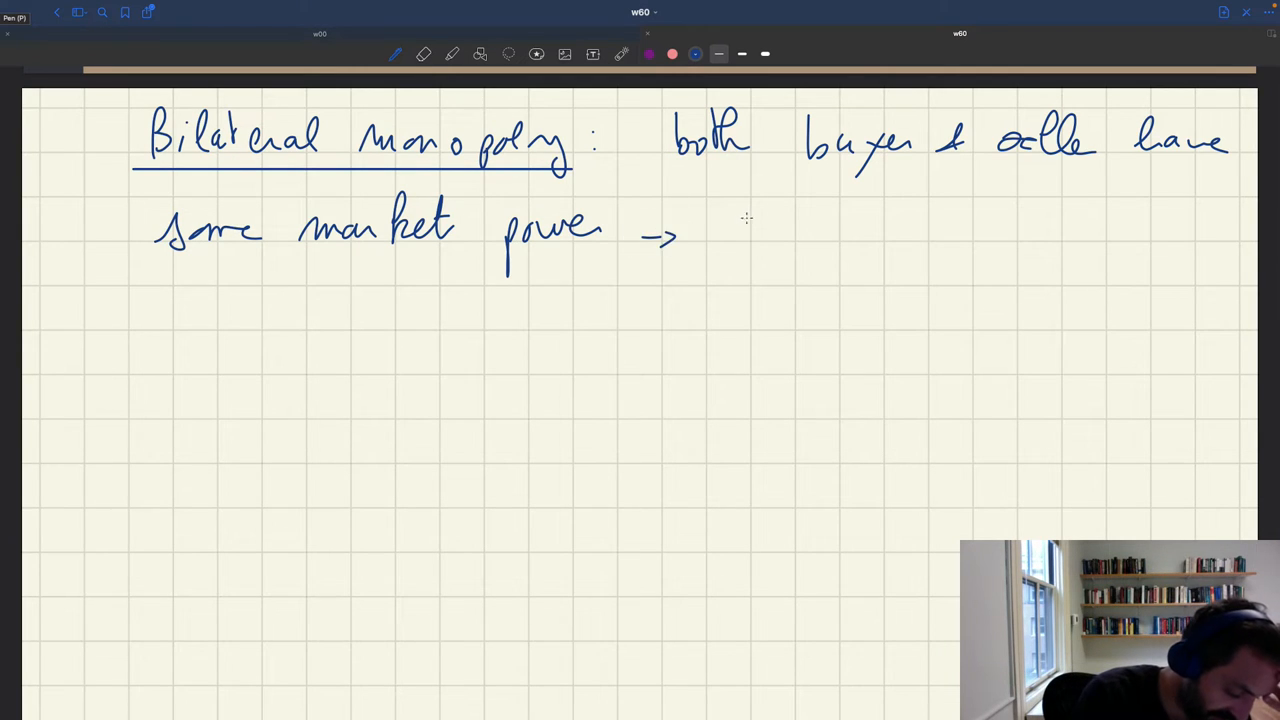
{"action": "left_click_drag", "start_coordinate": [730, 230], "coordinate": [890, 230]}
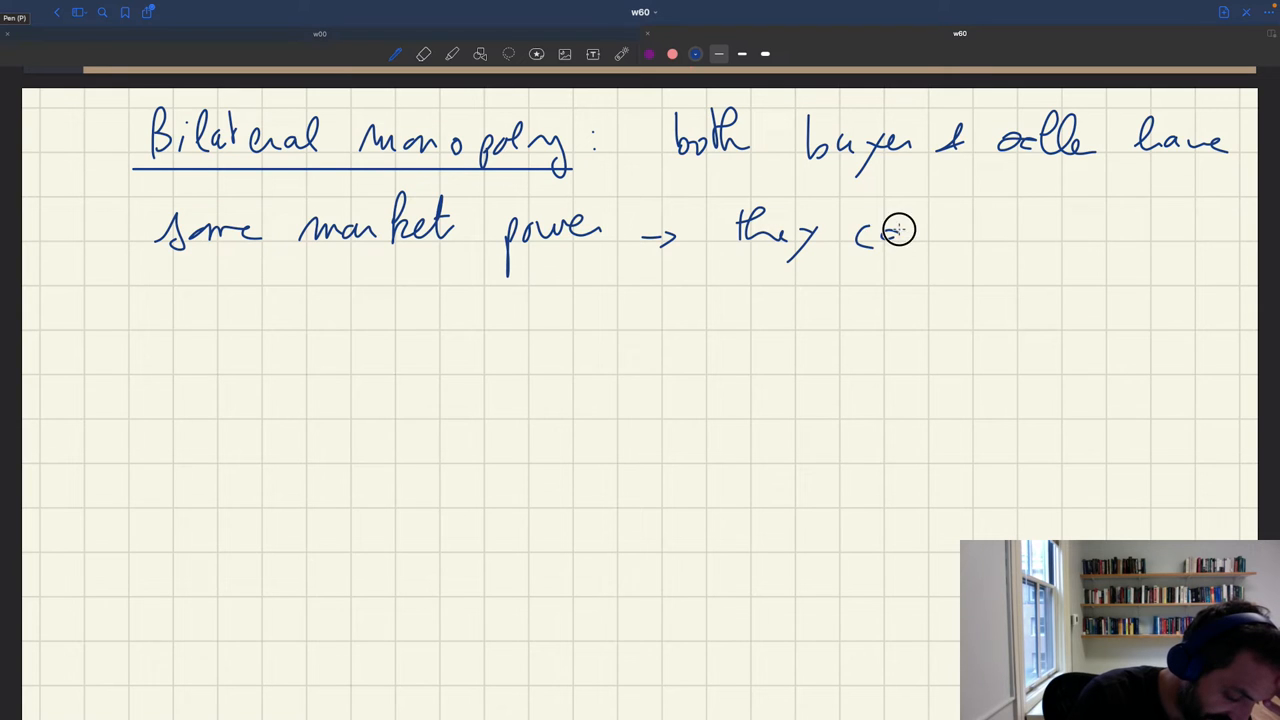
{"action": "left_click_drag", "start_coordinate": [890, 230], "coordinate": [1060, 224]}
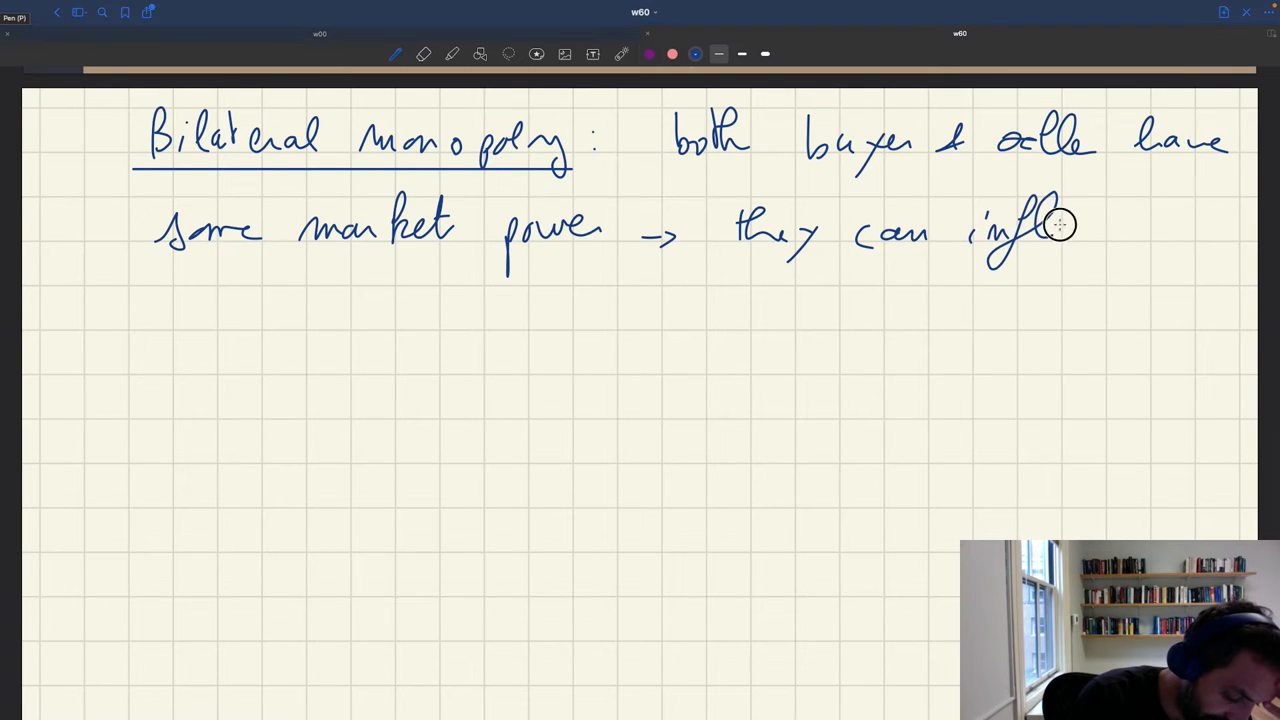
{"action": "left_click_drag", "start_coordinate": [1050, 224], "coordinate": [1160, 236]}
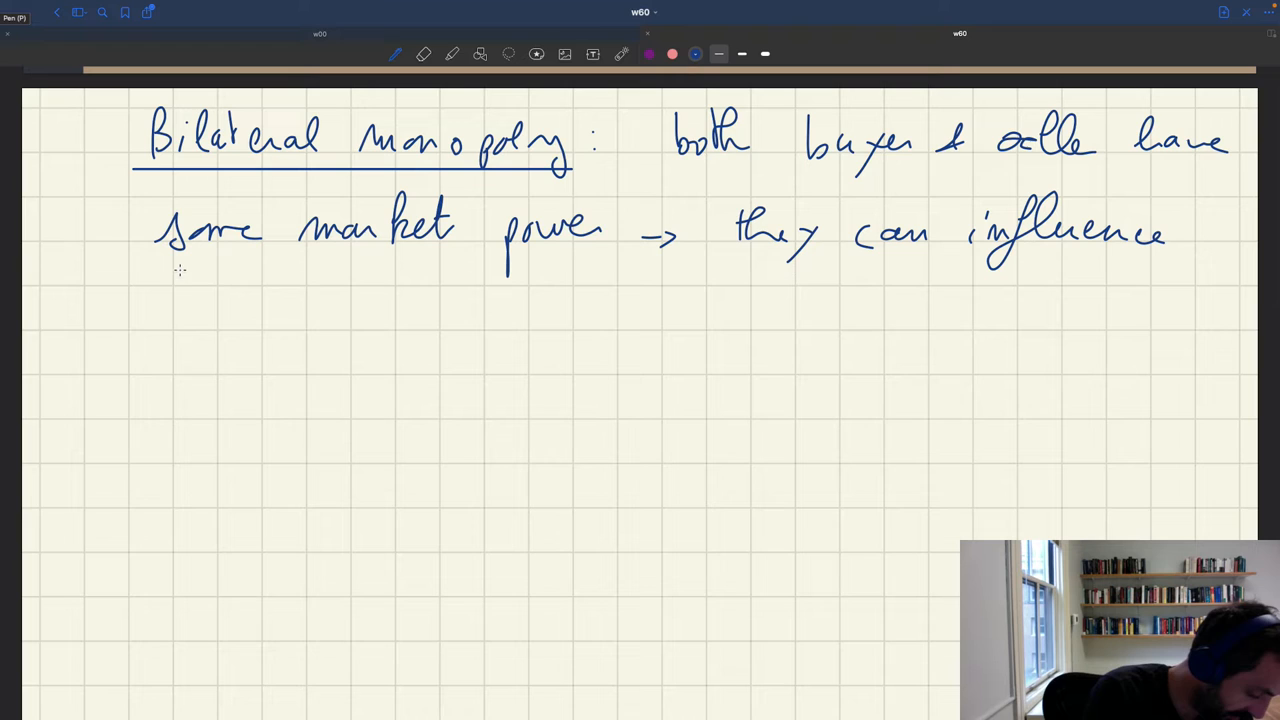
{"action": "left_click_drag", "start_coordinate": [164, 260], "coordinate": [230, 290]}
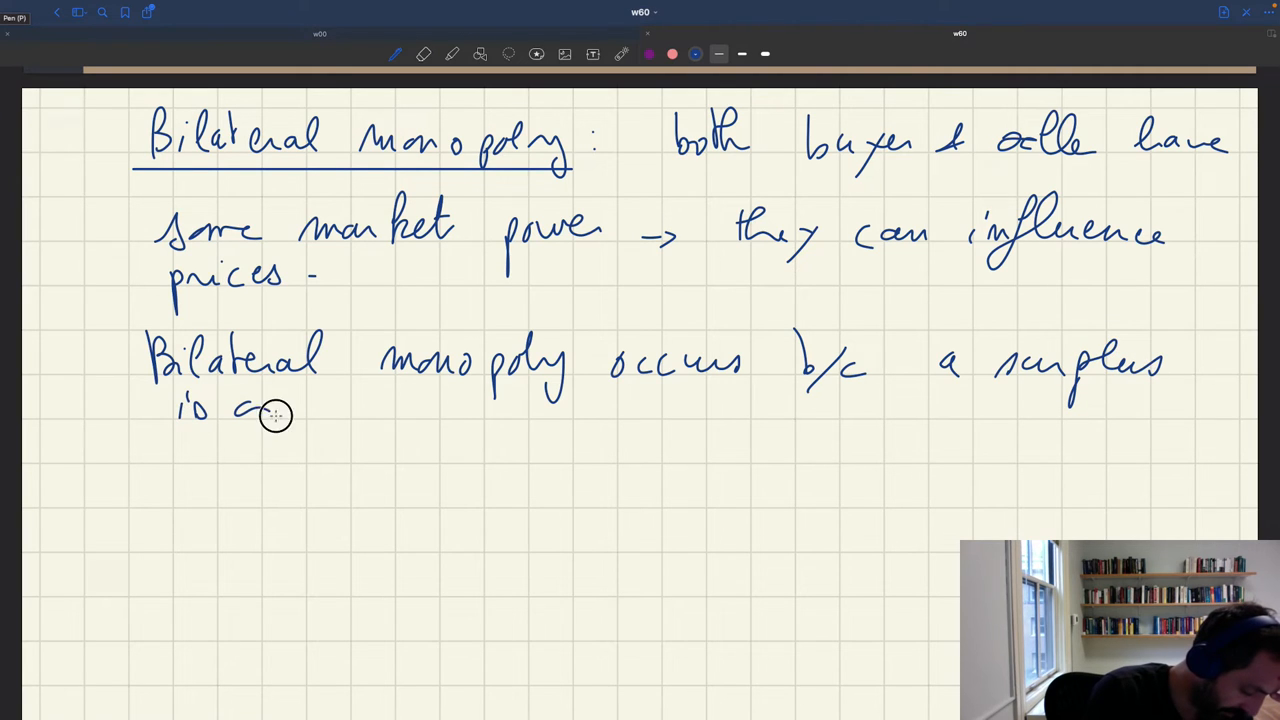
Finish 'a surplus is created when buyer & seller meet.' and underline 'surplus' in red
{"action": "left_click_drag", "start_coordinate": [280, 414], "coordinate": [464, 410]}
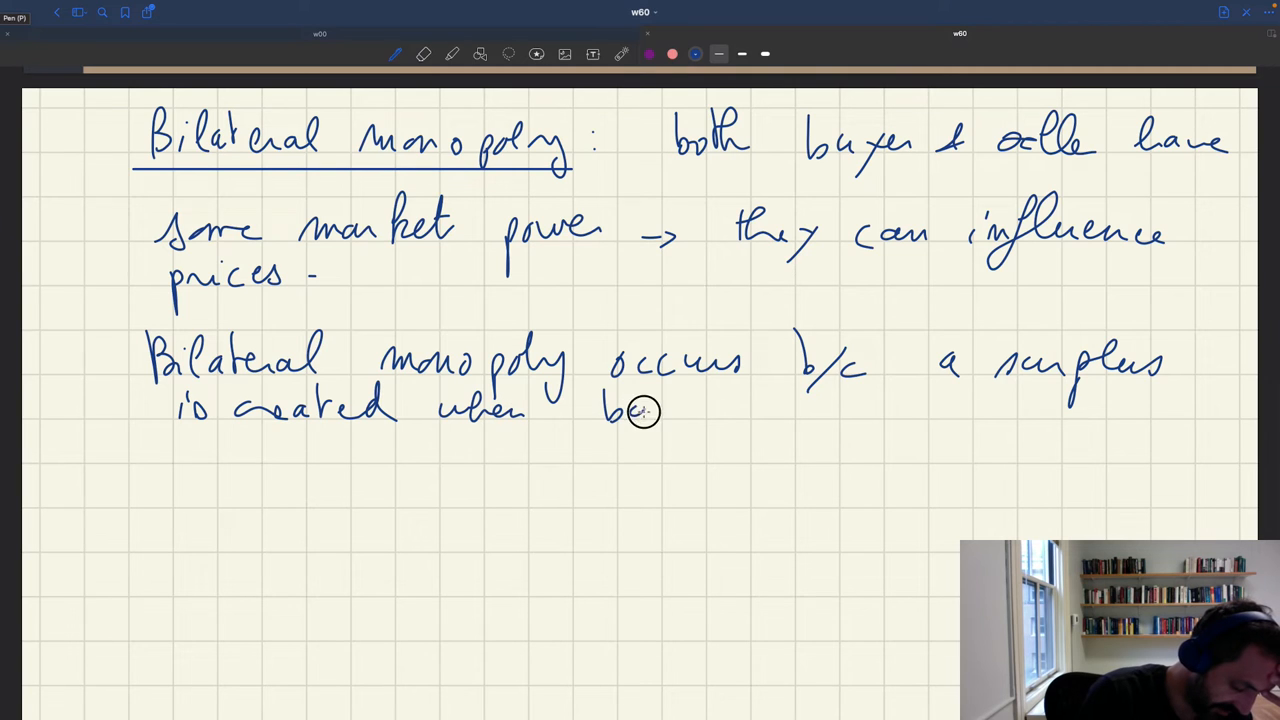
{"action": "left_click_drag", "start_coordinate": [640, 410], "coordinate": [860, 404]}
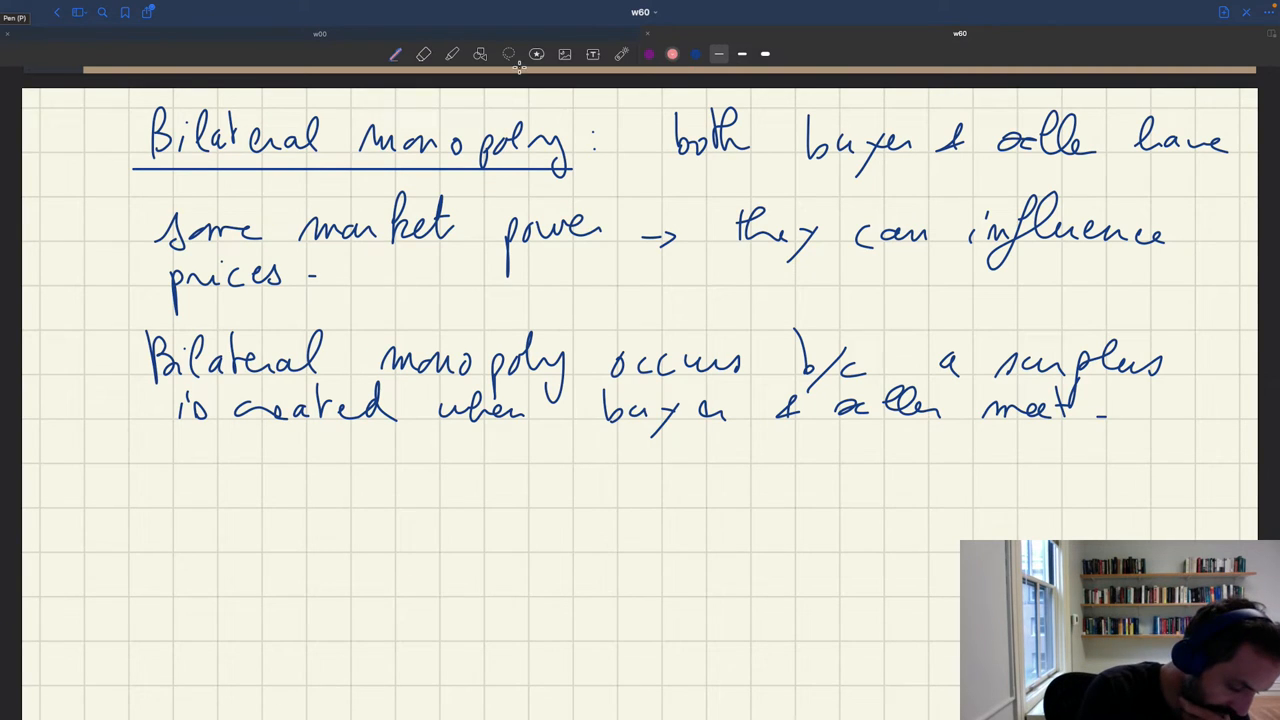
{"action": "left_click_drag", "start_coordinate": [1010, 386], "coordinate": [1180, 386]}
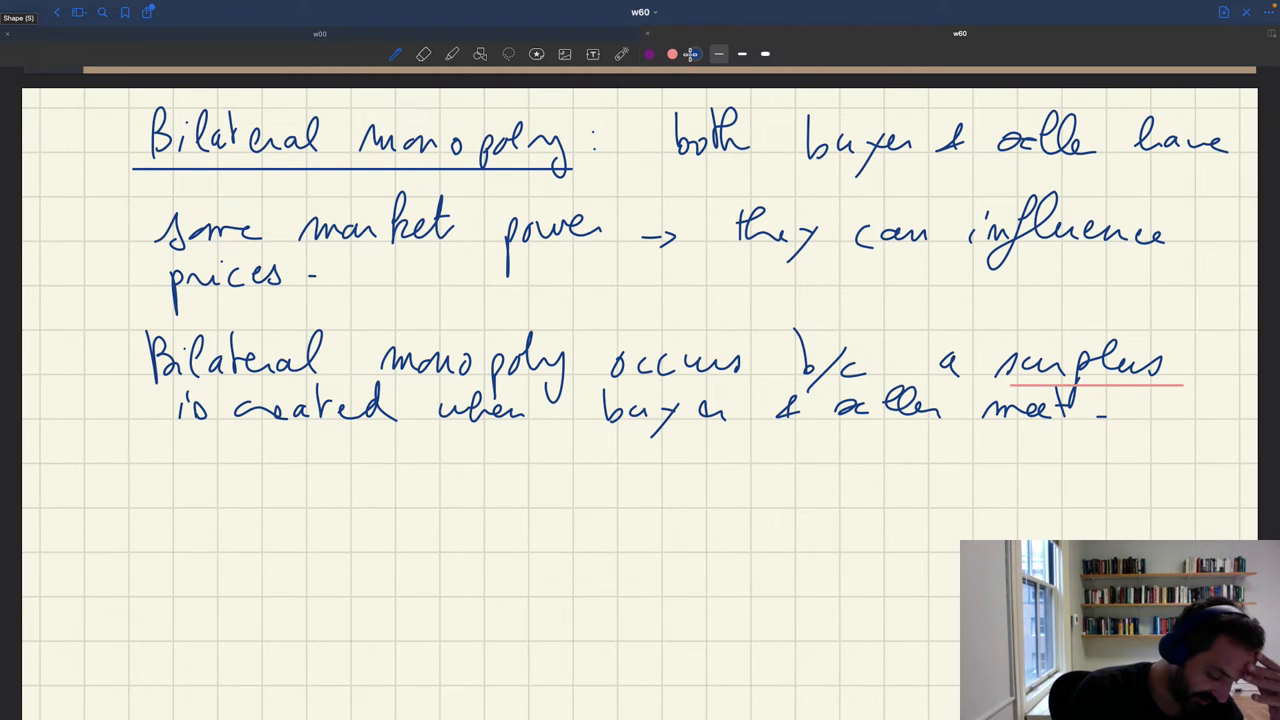
Write underlined 'Intuition:' with bullet '• buyer: matching cost / cost of a visit is sunk at time'
{"action": "left_click_drag", "start_coordinate": [110, 490], "coordinate": [184, 500]}
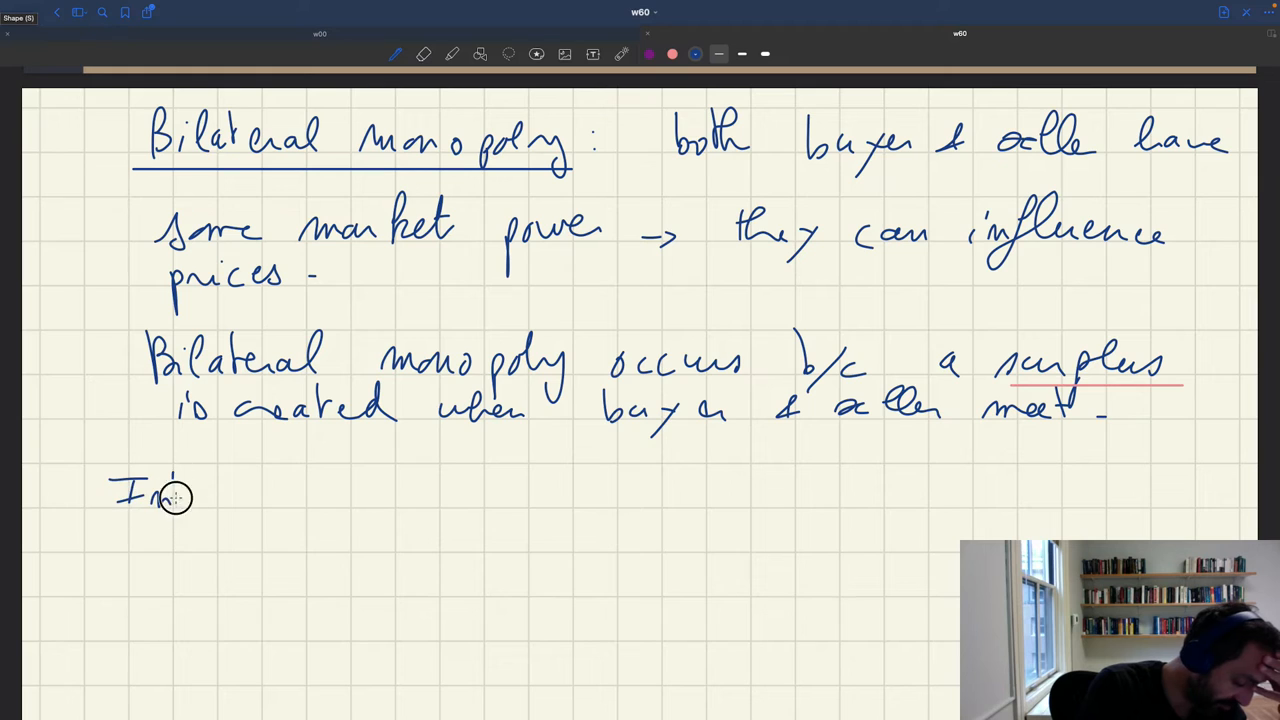
{"action": "left_click_drag", "start_coordinate": [176, 496], "coordinate": [290, 496]}
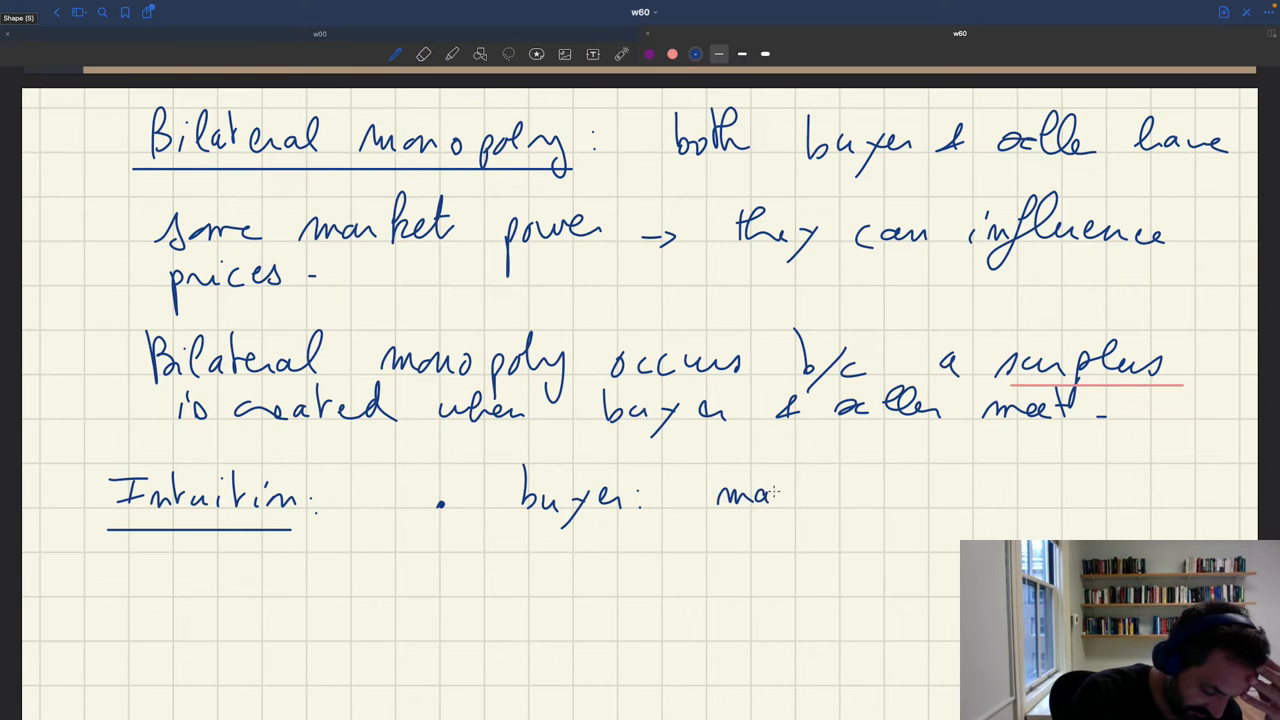
{"action": "left_click_drag", "start_coordinate": [780, 496], "coordinate": [890, 510]}
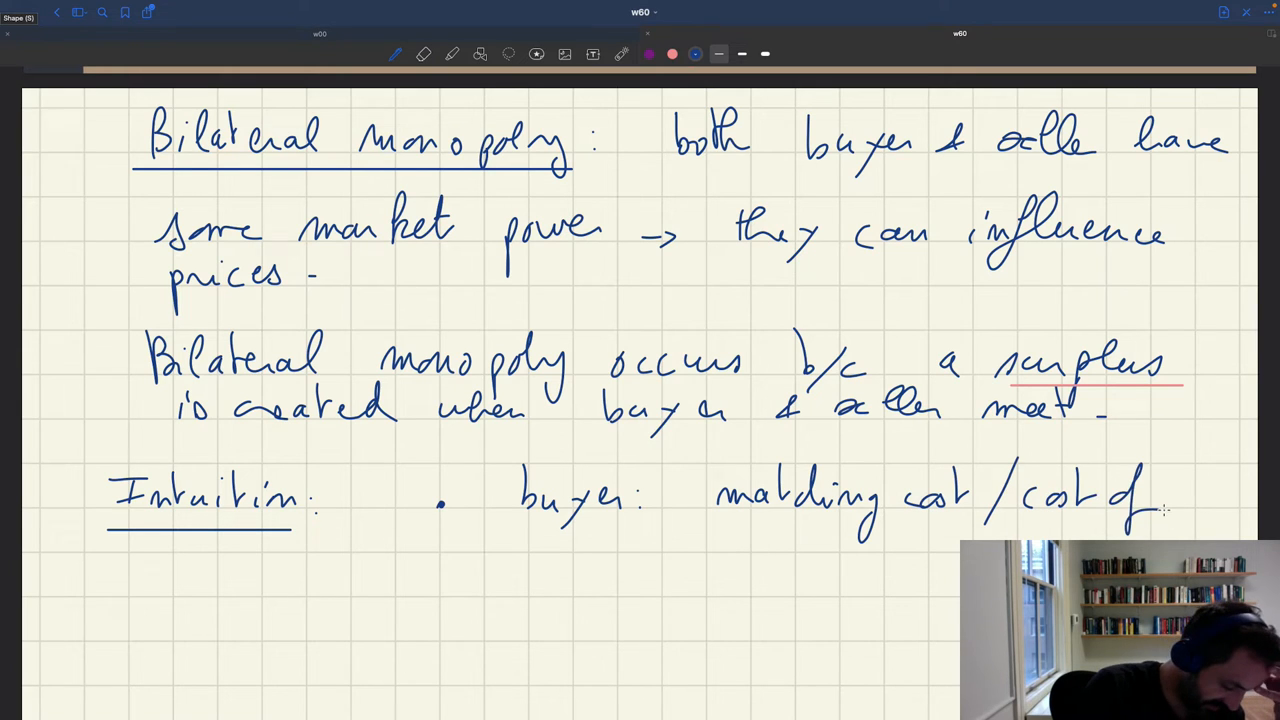
{"action": "left_click_drag", "start_coordinate": [290, 584], "coordinate": [396, 584]}
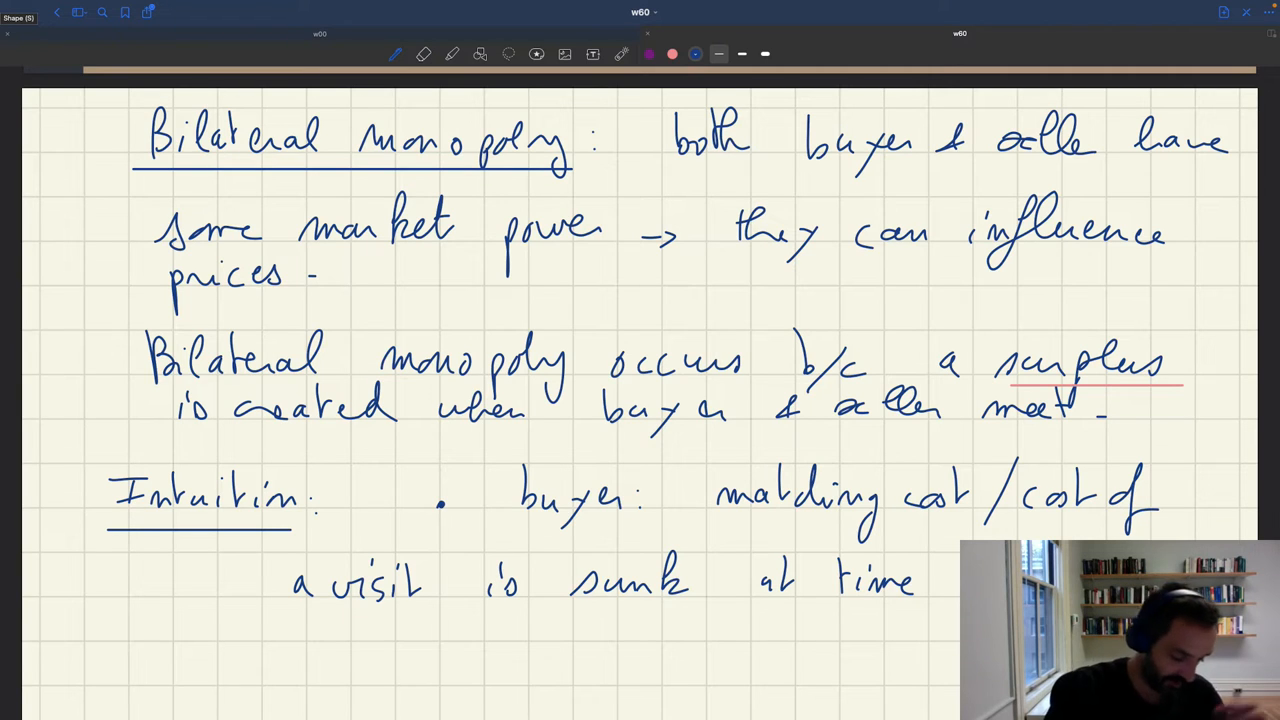
{"action": "mouse_move", "coordinate": [444, 680]}
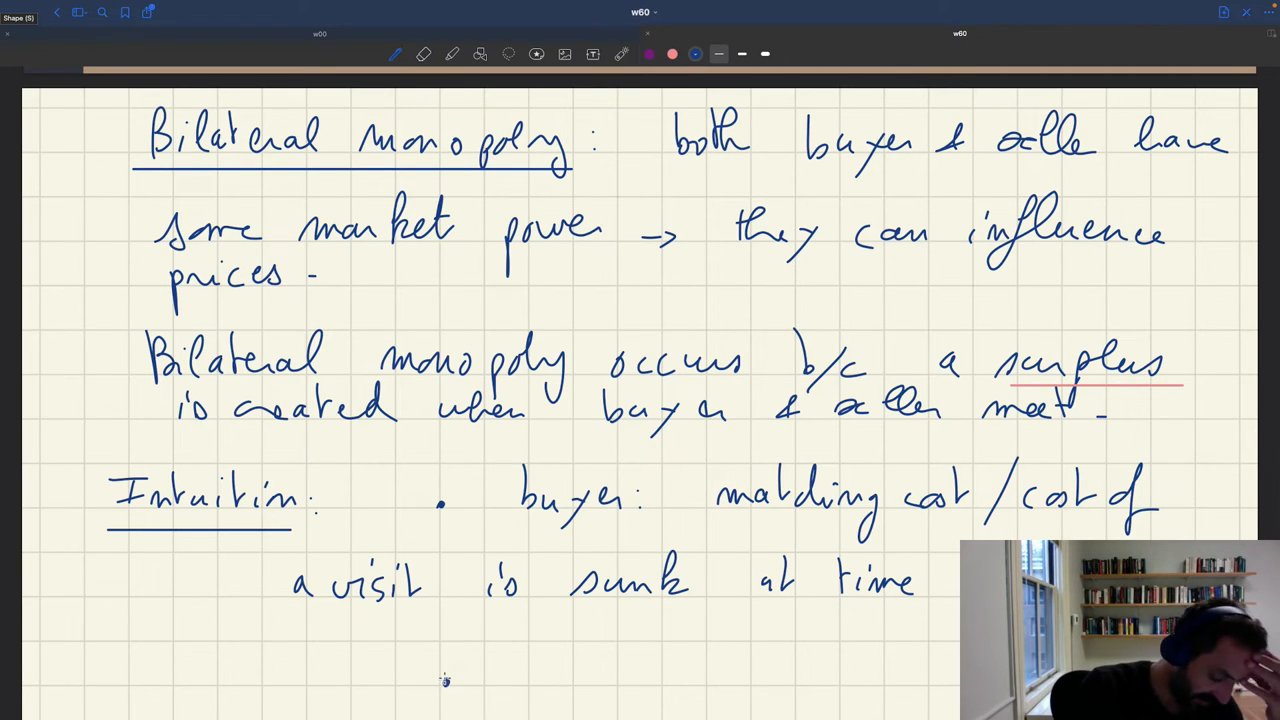
Write the seller bullet: no other opportunities, seller remains idle if match fails (no income)
{"action": "scroll", "scroll_direction": "down", "scroll_amount": 3}
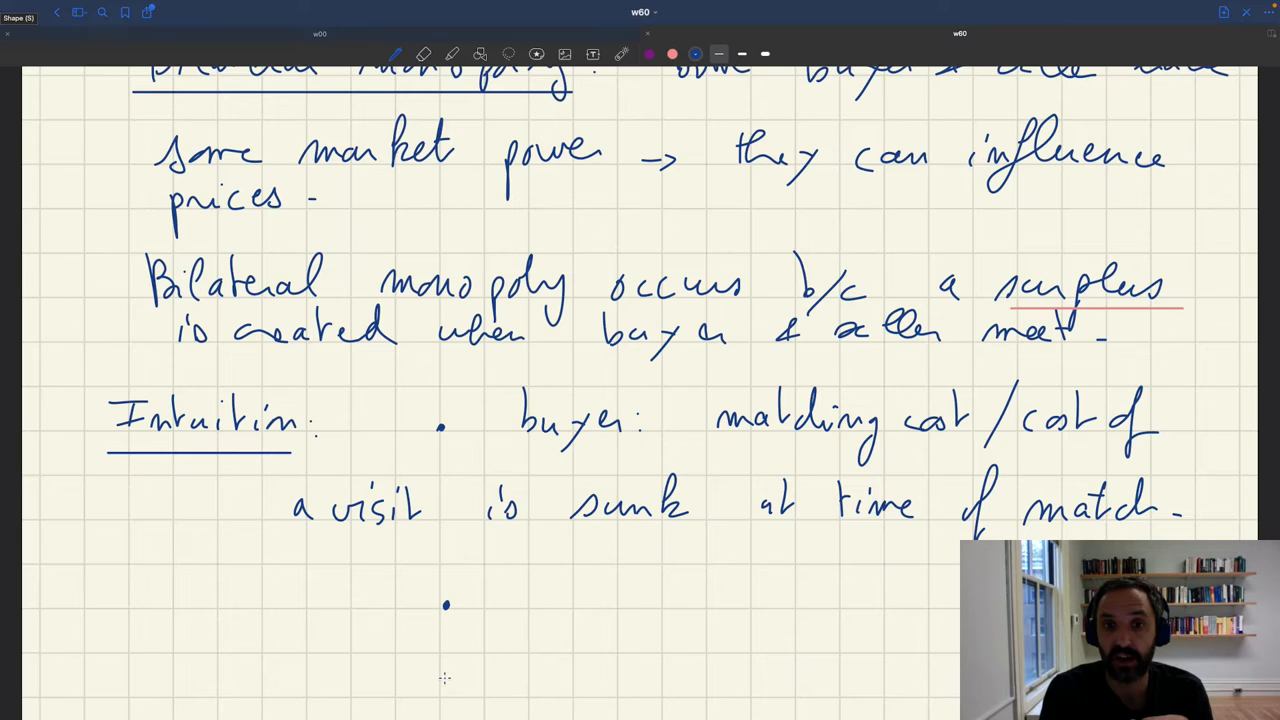
{"action": "left_click_drag", "start_coordinate": [490, 600], "coordinate": [536, 596]}
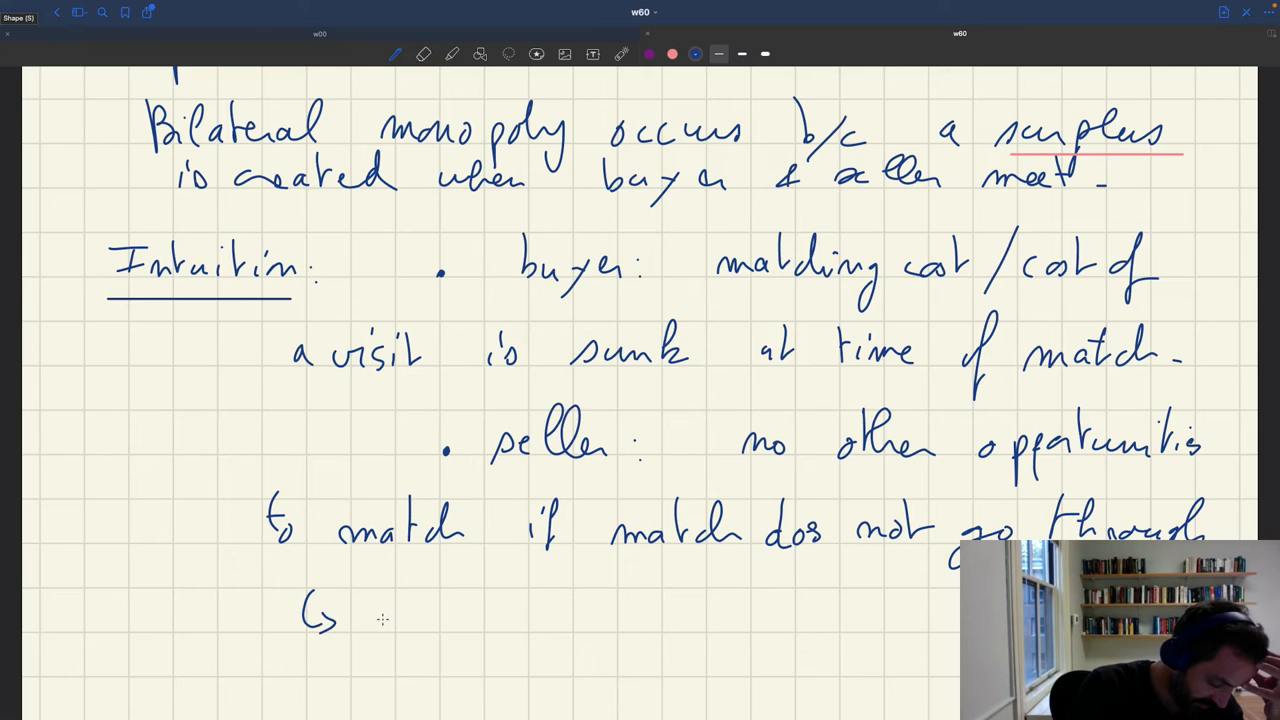
{"action": "left_click_drag", "start_coordinate": [384, 616], "coordinate": [490, 624]}
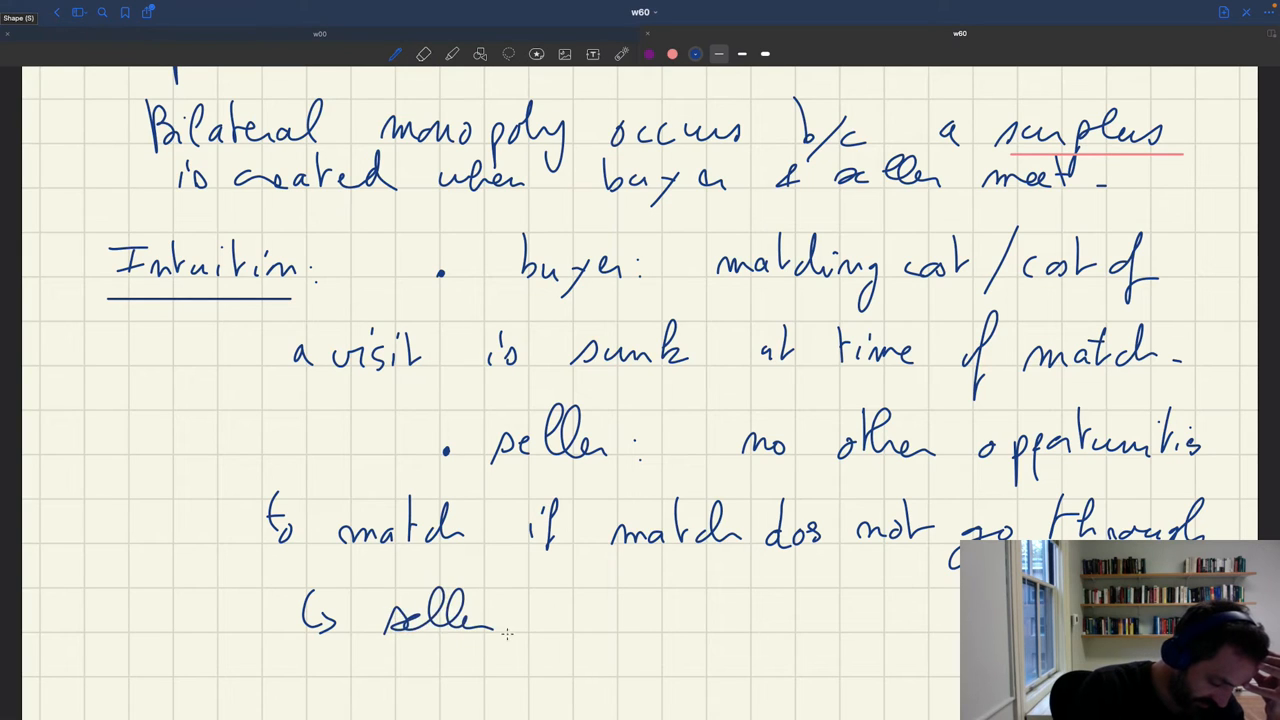
{"action": "left_click_drag", "start_coordinate": [520, 616], "coordinate": [664, 620]}
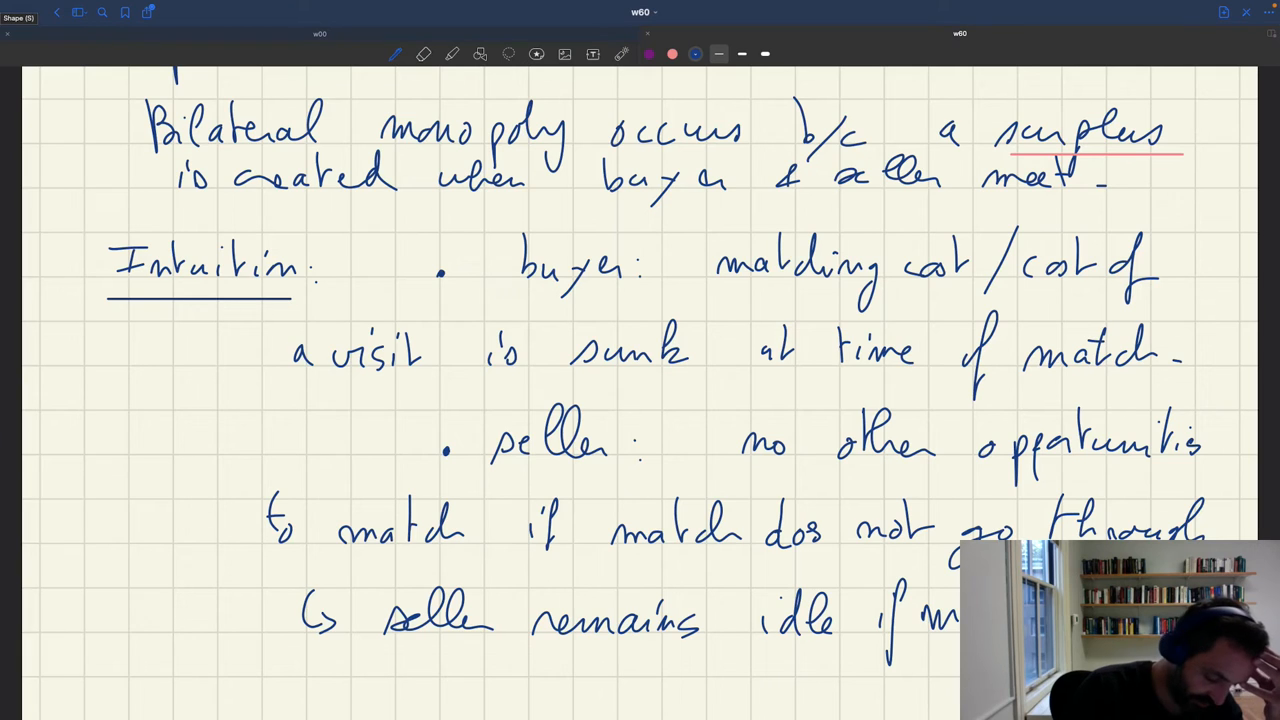
{"action": "type", "text": "down"}
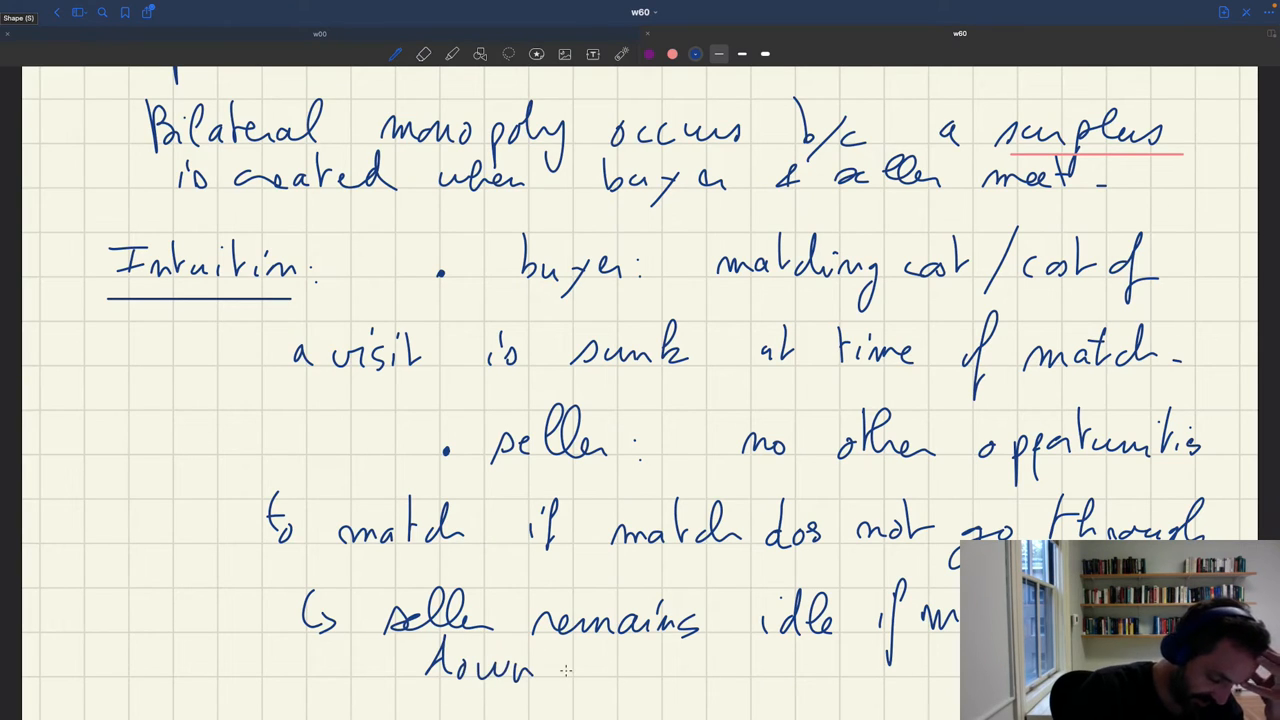
{"action": "type", "text": "( no r"}
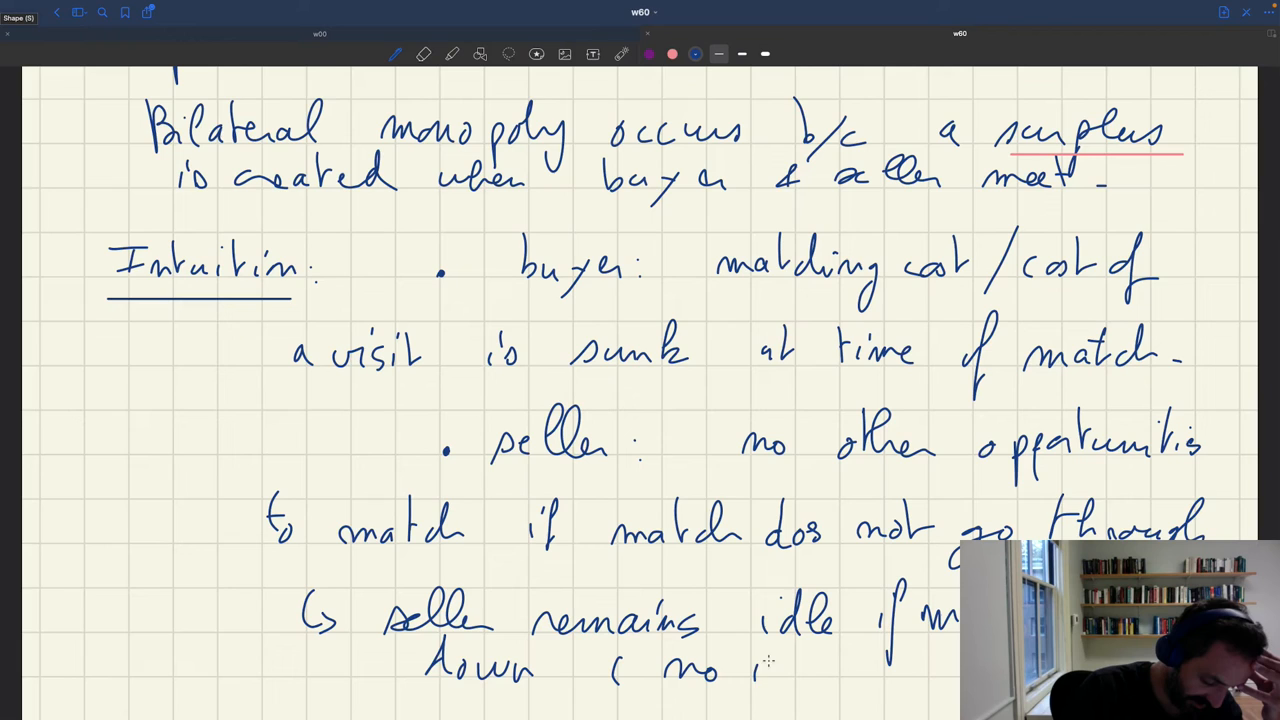
{"action": "left_click_drag", "start_coordinate": [744, 664], "coordinate": [924, 670]}
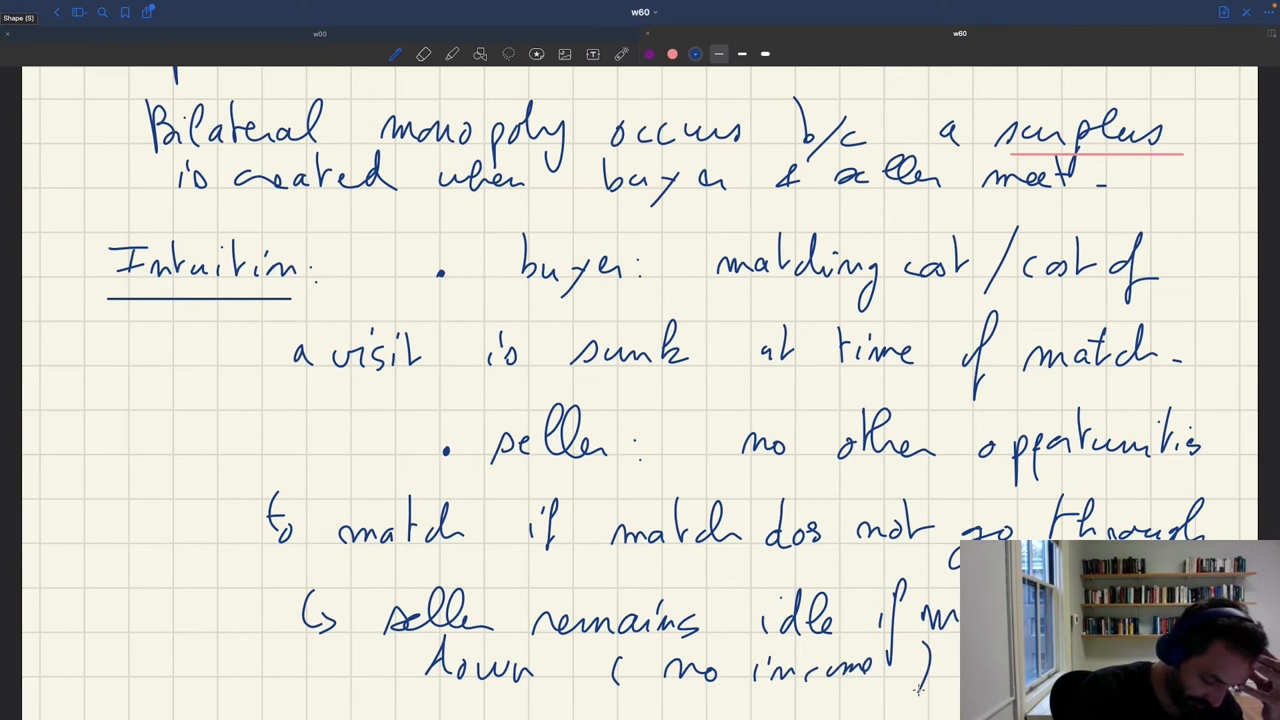
Underline 'a visit is sunk' and 'seller remains idle' in red
{"action": "scroll", "scroll_direction": "down", "scroll_amount": 3}
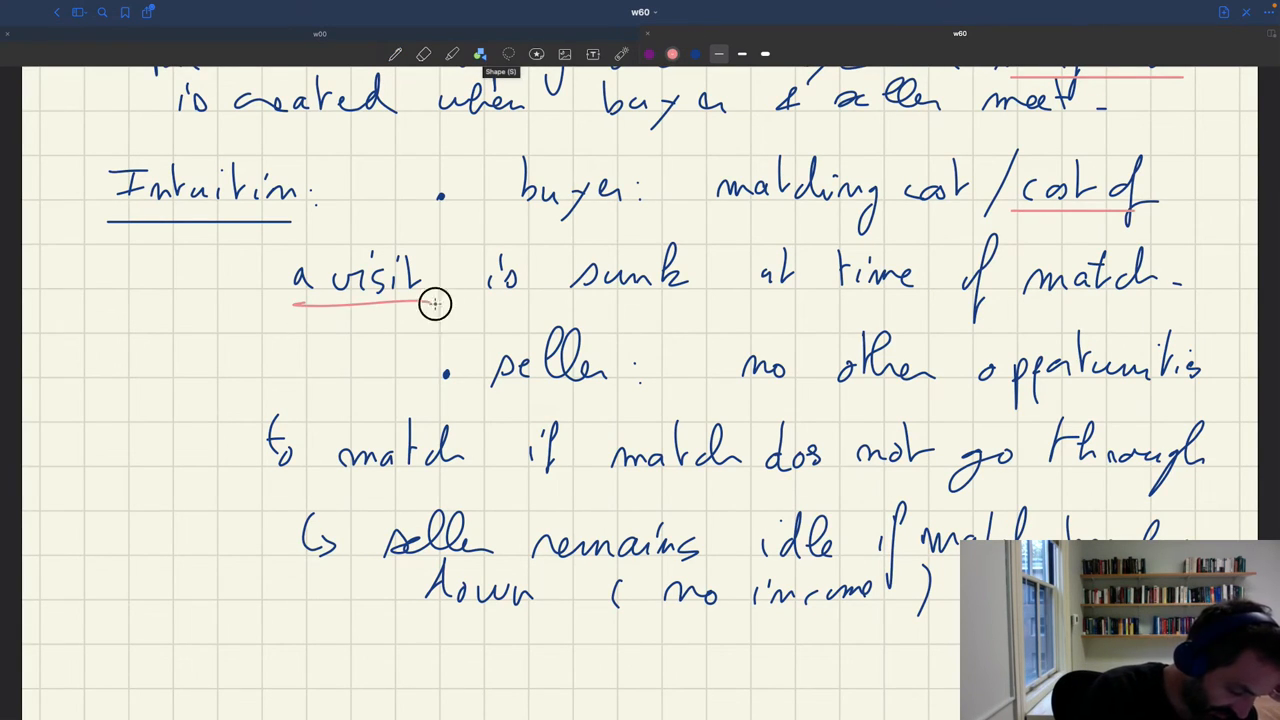
{"action": "left_click_drag", "start_coordinate": [436, 304], "coordinate": [716, 300]}
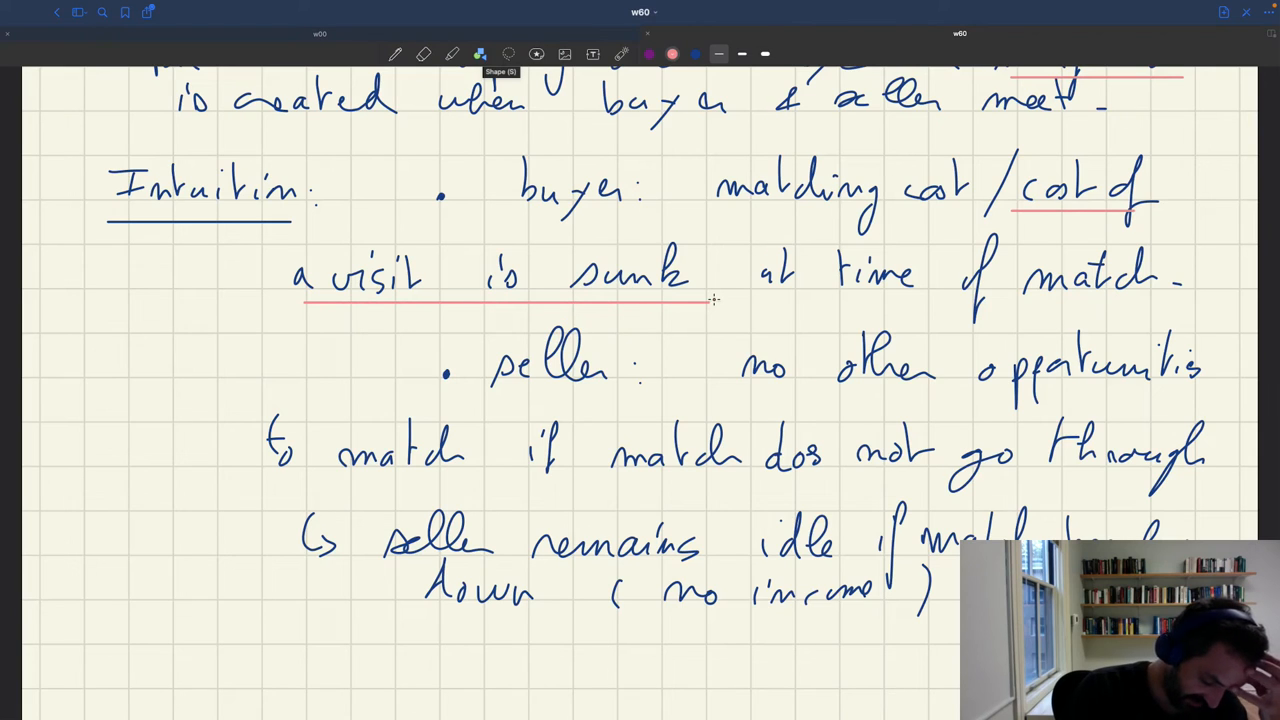
{"action": "left_click_drag", "start_coordinate": [396, 570], "coordinate": [850, 570]}
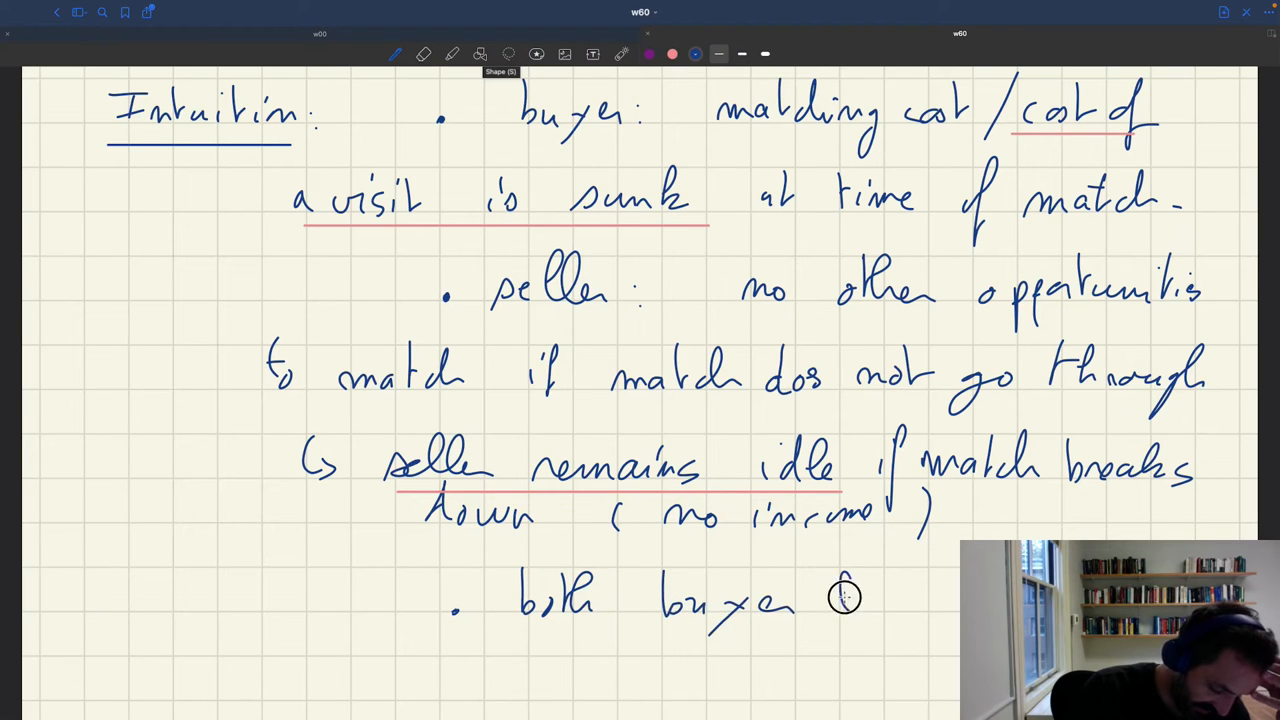
Write the bullet 'both buyer & seller are better off matching now than separating'
{"action": "type", "text": "& se"}
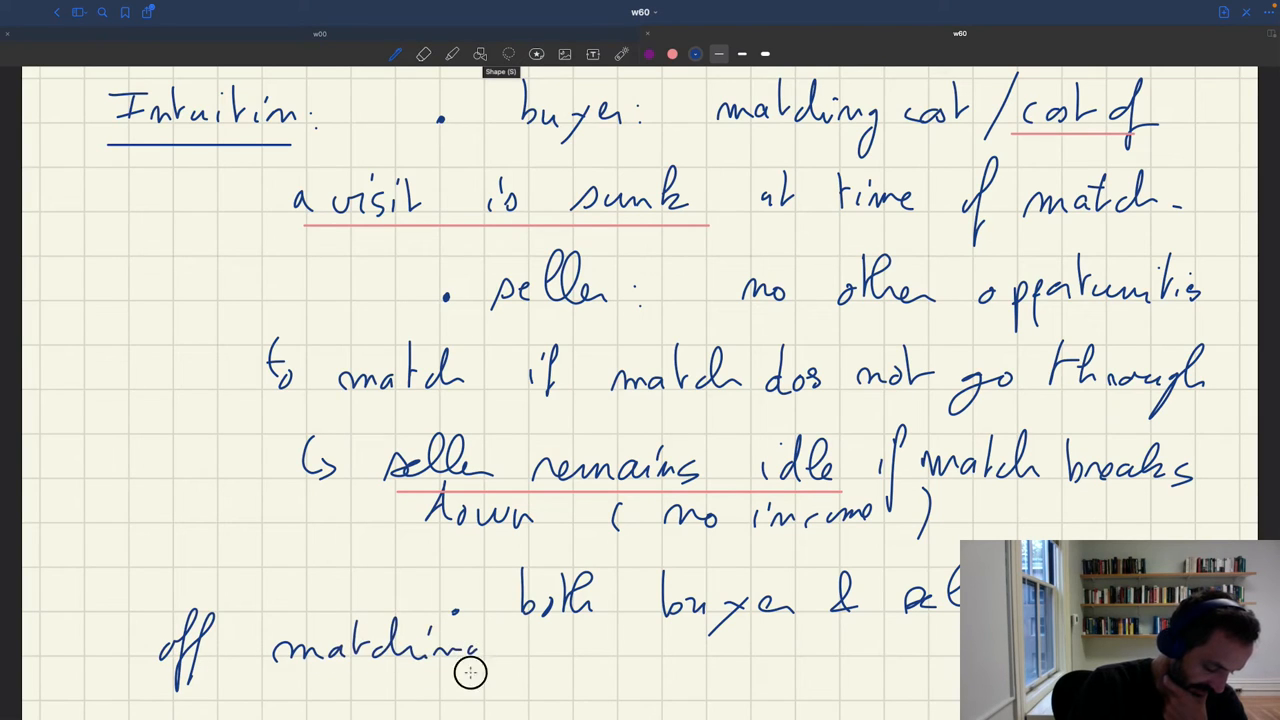
{"action": "left_click_drag", "start_coordinate": [460, 684], "coordinate": [576, 650]}
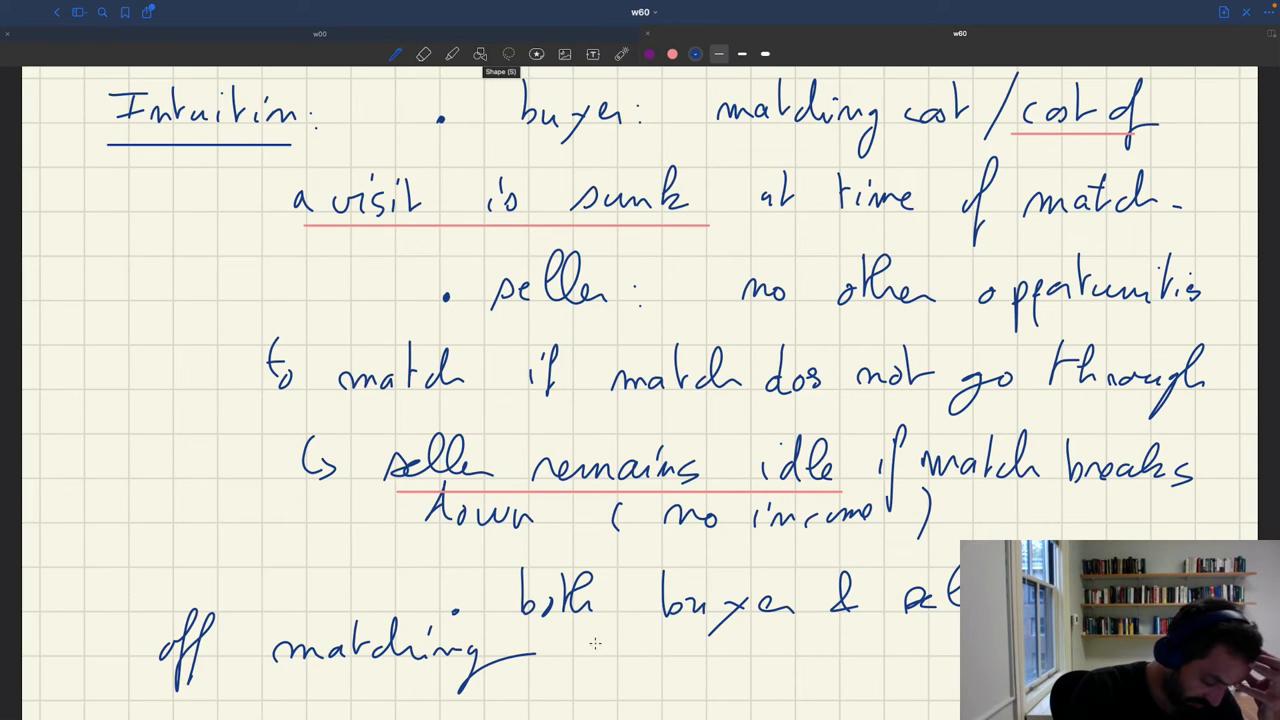
{"action": "left_click_drag", "start_coordinate": [590, 650], "coordinate": [640, 640]}
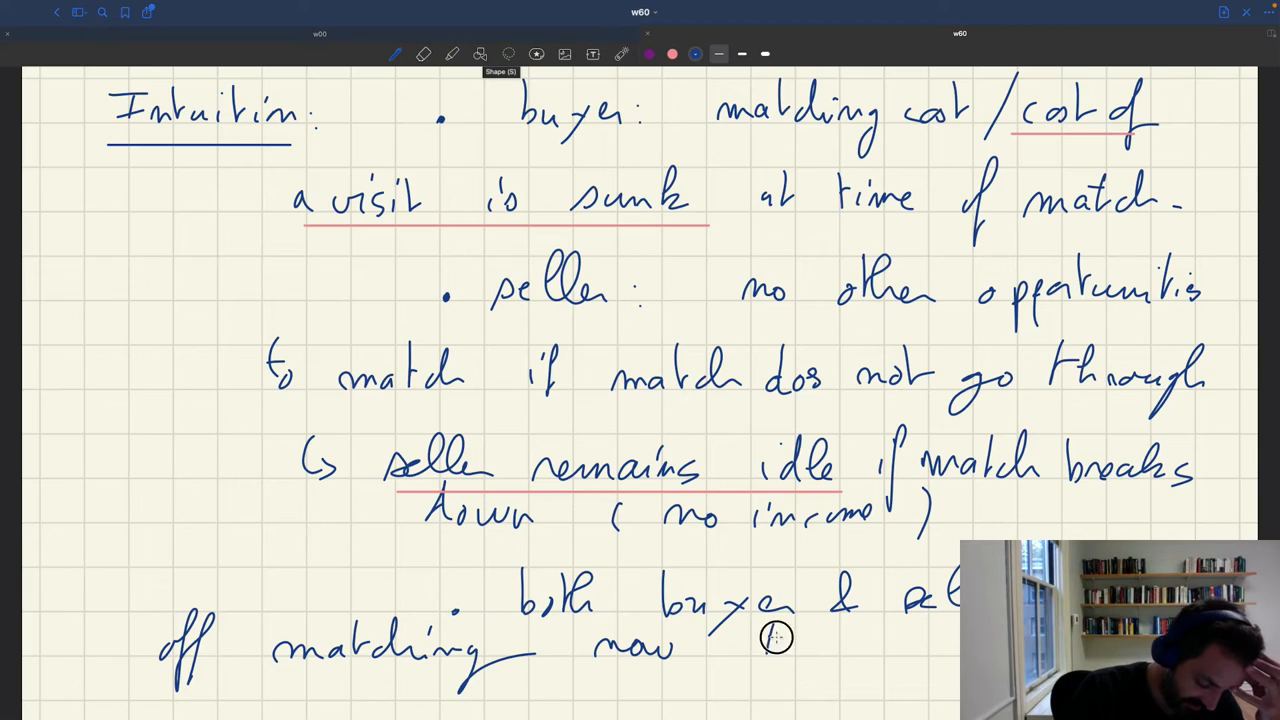
{"action": "type", "text": "than sep"}
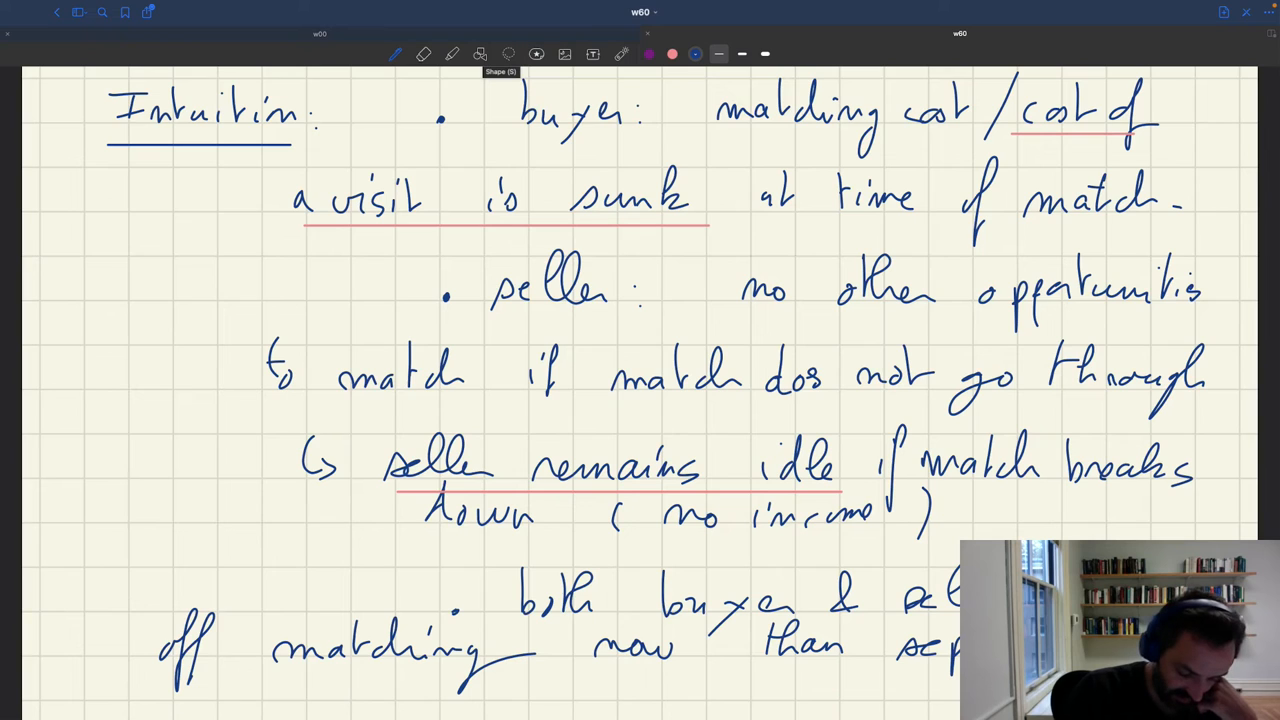
Handwrite '→ surplus' beneath the better-off-matching bullet
{"action": "scroll", "scroll_direction": "down", "scroll_amount": 3}
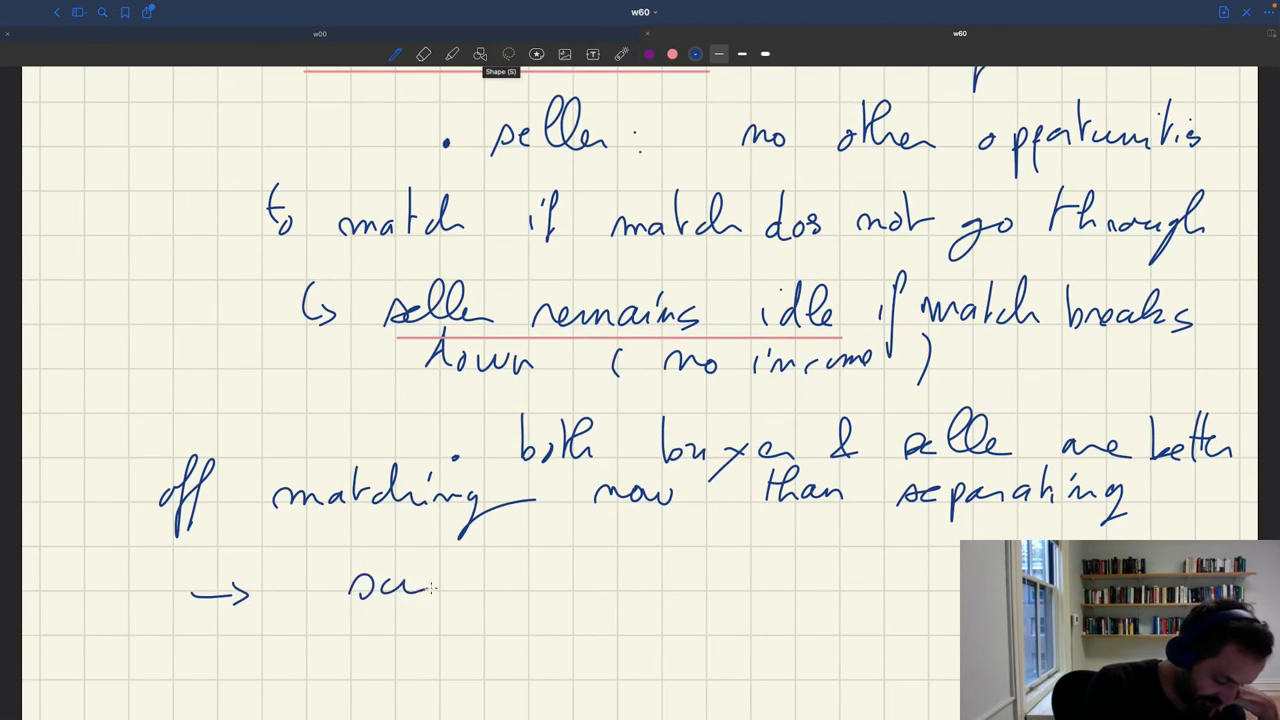
{"action": "type", "text": "plus"}
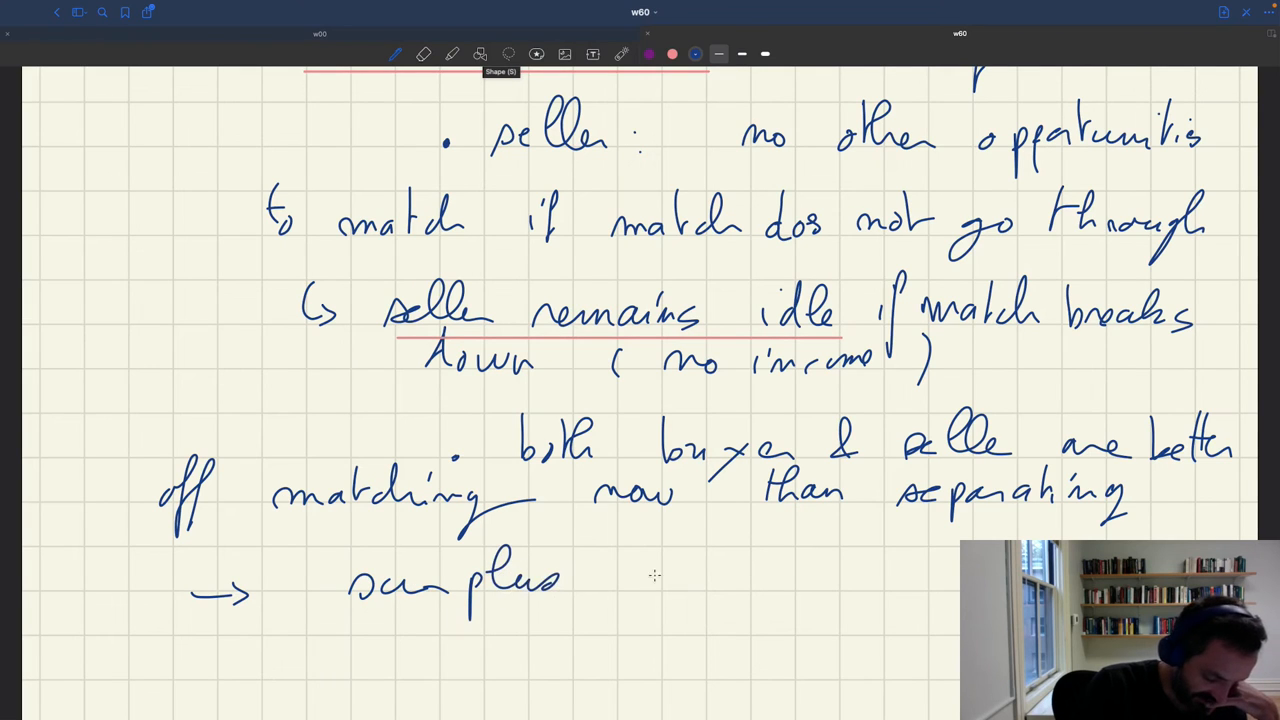
{"action": "left_click_drag", "start_coordinate": [620, 590], "coordinate": [810, 590]}
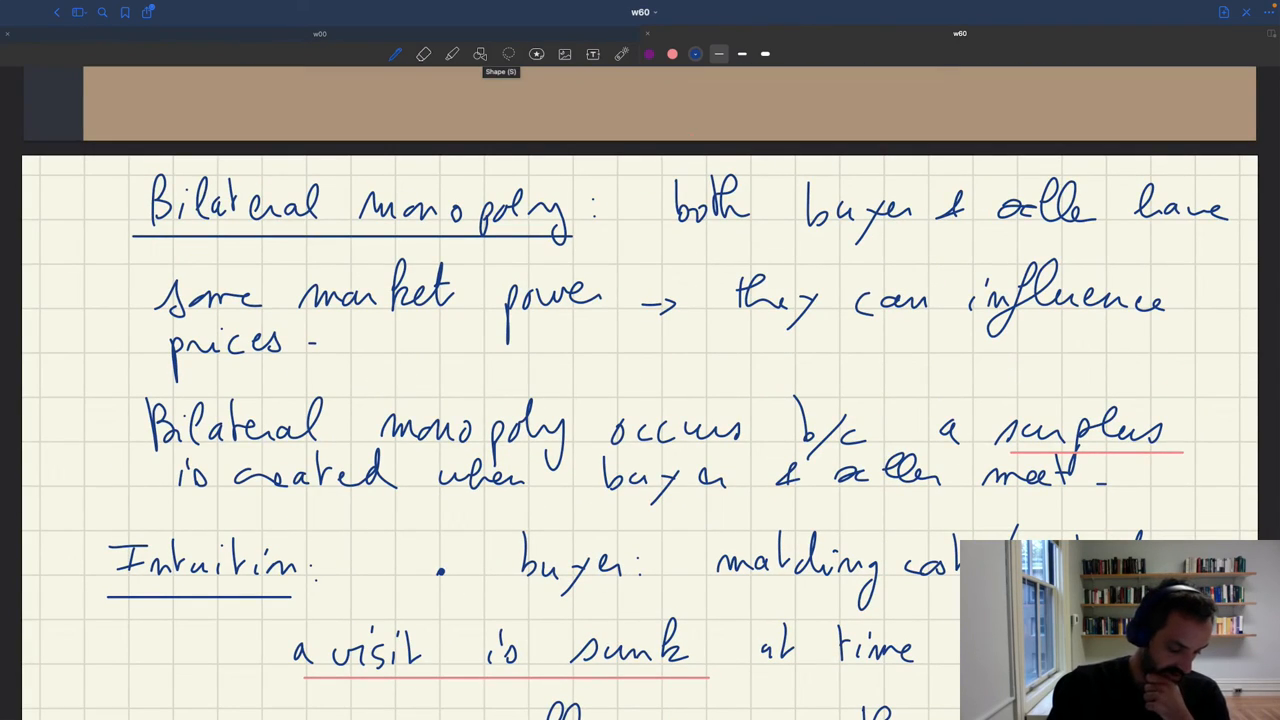
Scroll down to the conclusion line 'surplus > 0 → bilateral monopoly'
{"action": "scroll", "scroll_direction": "down", "scroll_amount": 3}
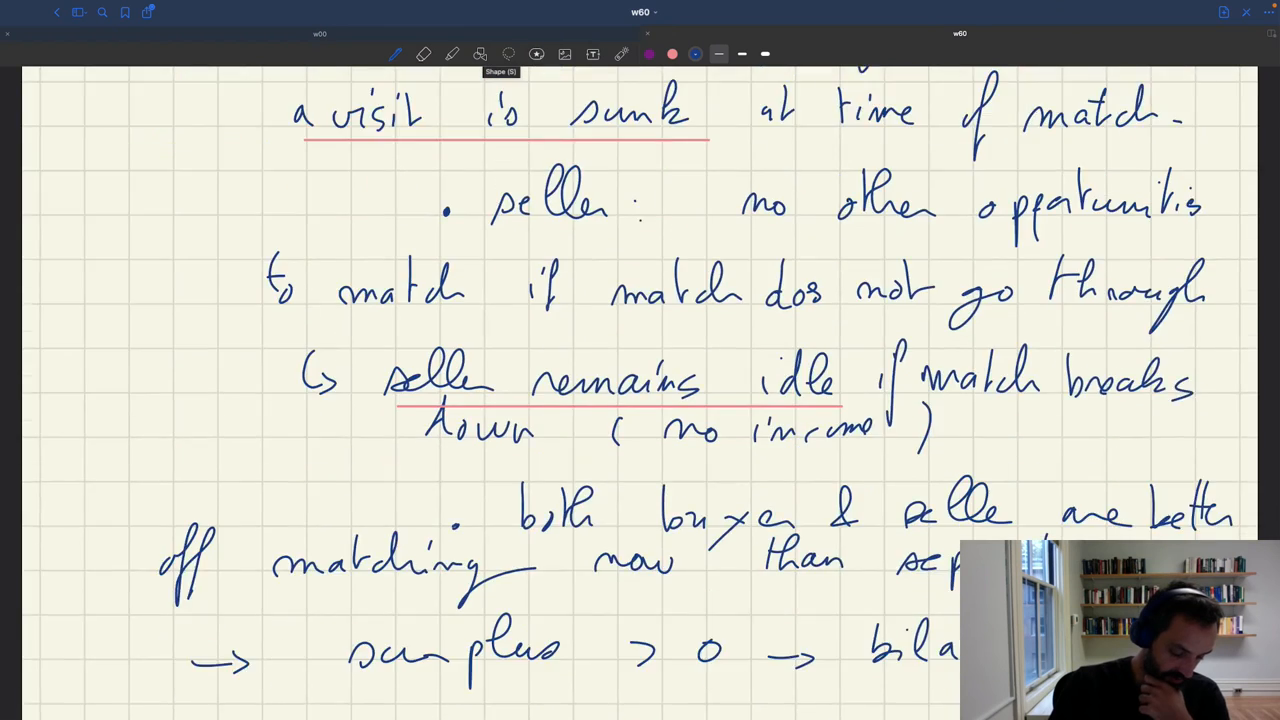
{"action": "scroll", "scroll_direction": "down", "scroll_amount": 3}
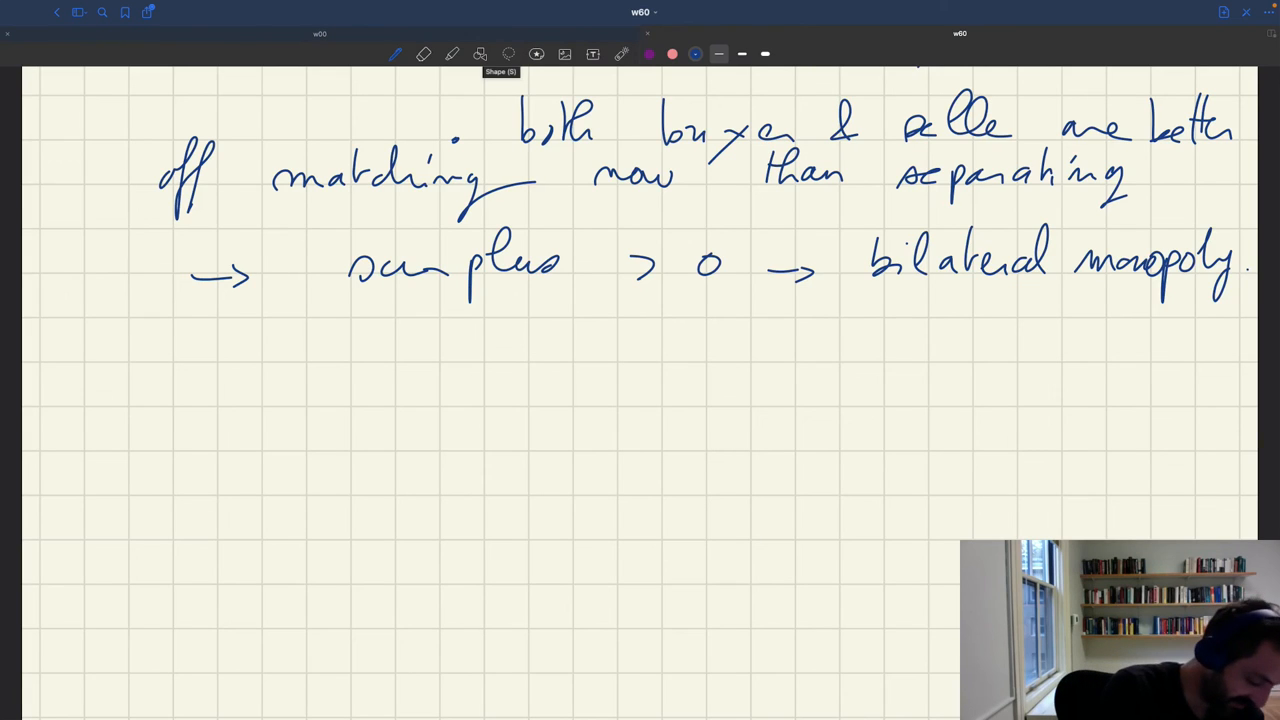
Write in blue 'Since Edgeworth (…) we know that a pricing assumption must be made to resolve'
{"action": "left_click_drag", "start_coordinate": [90, 350], "coordinate": [196, 360]}
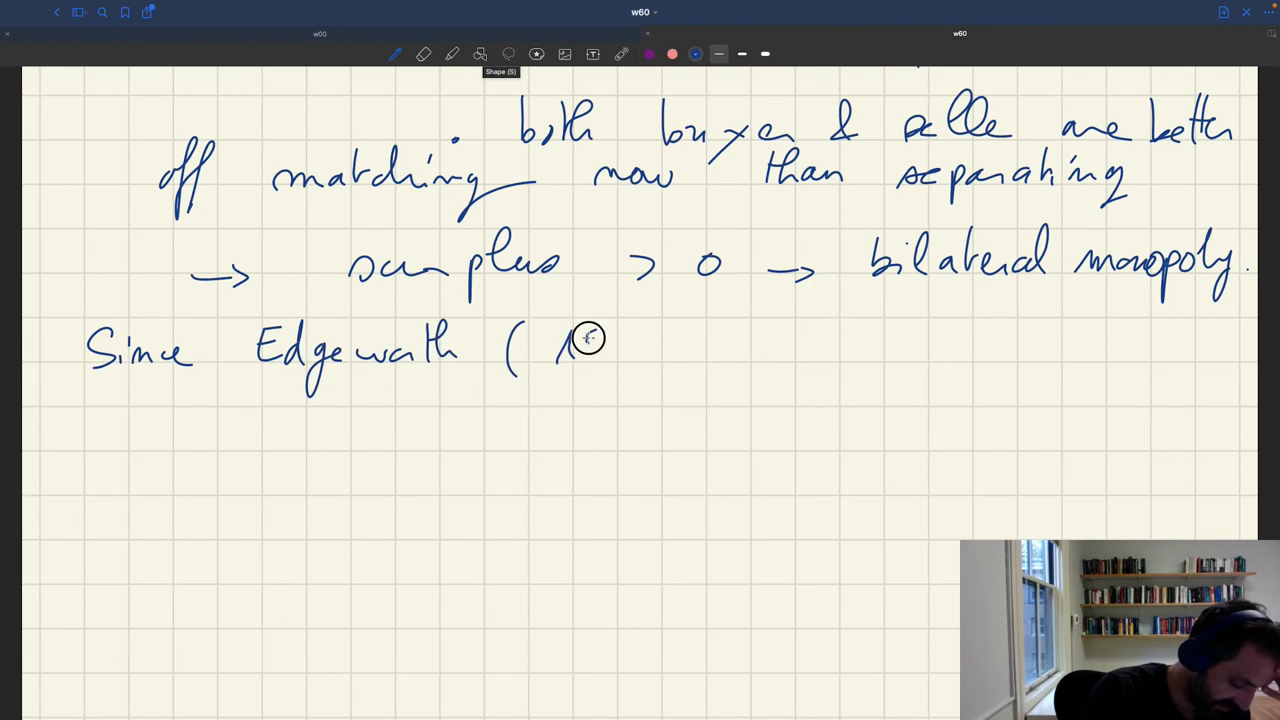
{"action": "left_click_drag", "start_coordinate": [570, 344], "coordinate": [710, 350]}
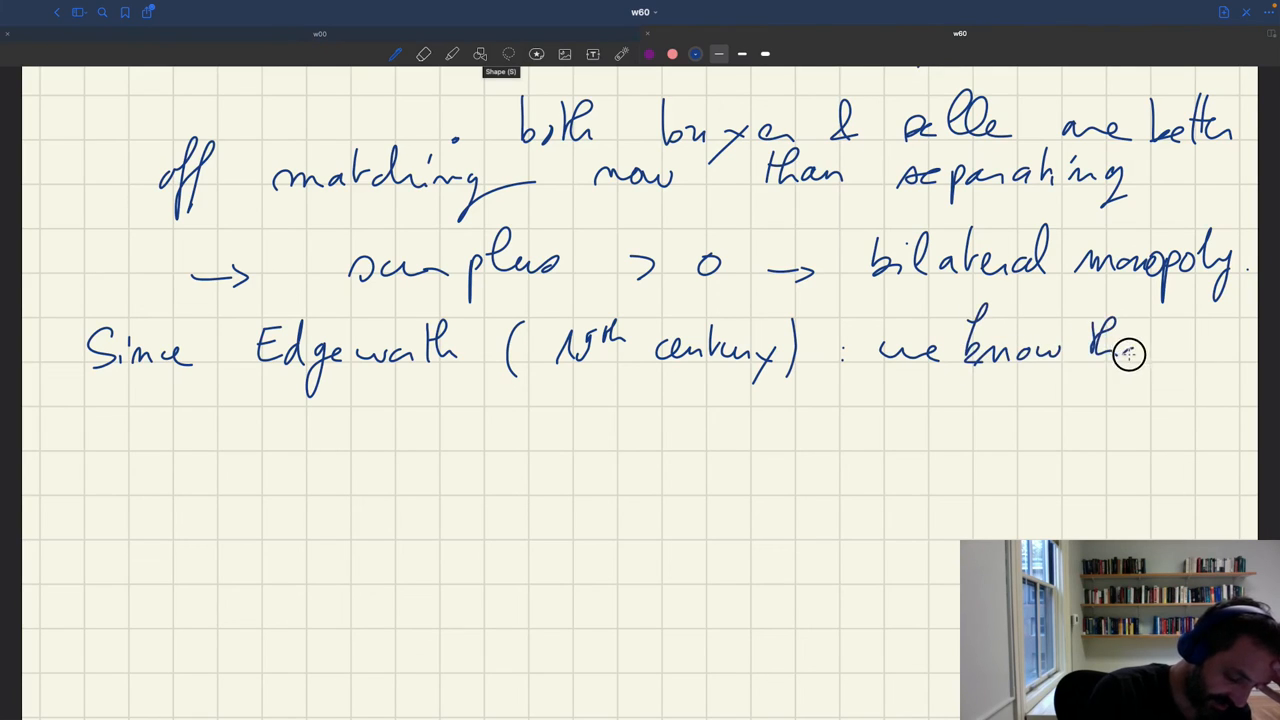
{"action": "left_click_drag", "start_coordinate": [1100, 350], "coordinate": [1180, 350]}
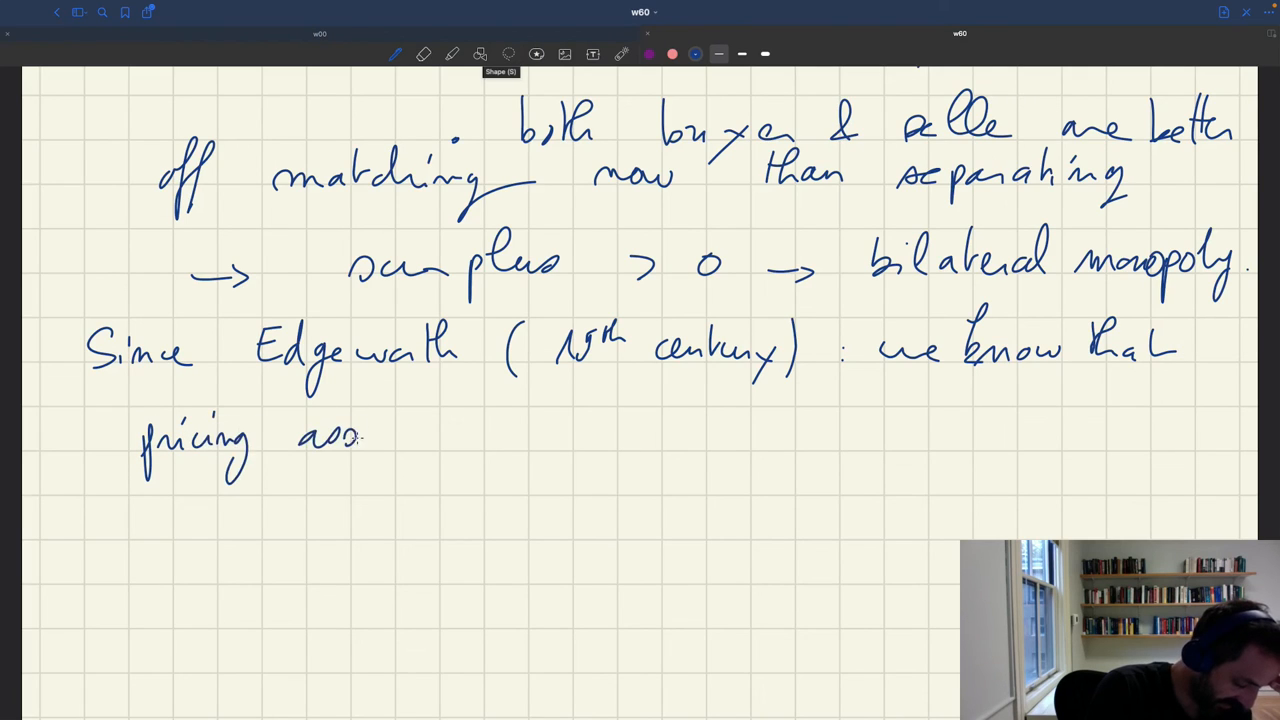
{"action": "left_click_drag", "start_coordinate": [364, 436], "coordinate": [490, 436]}
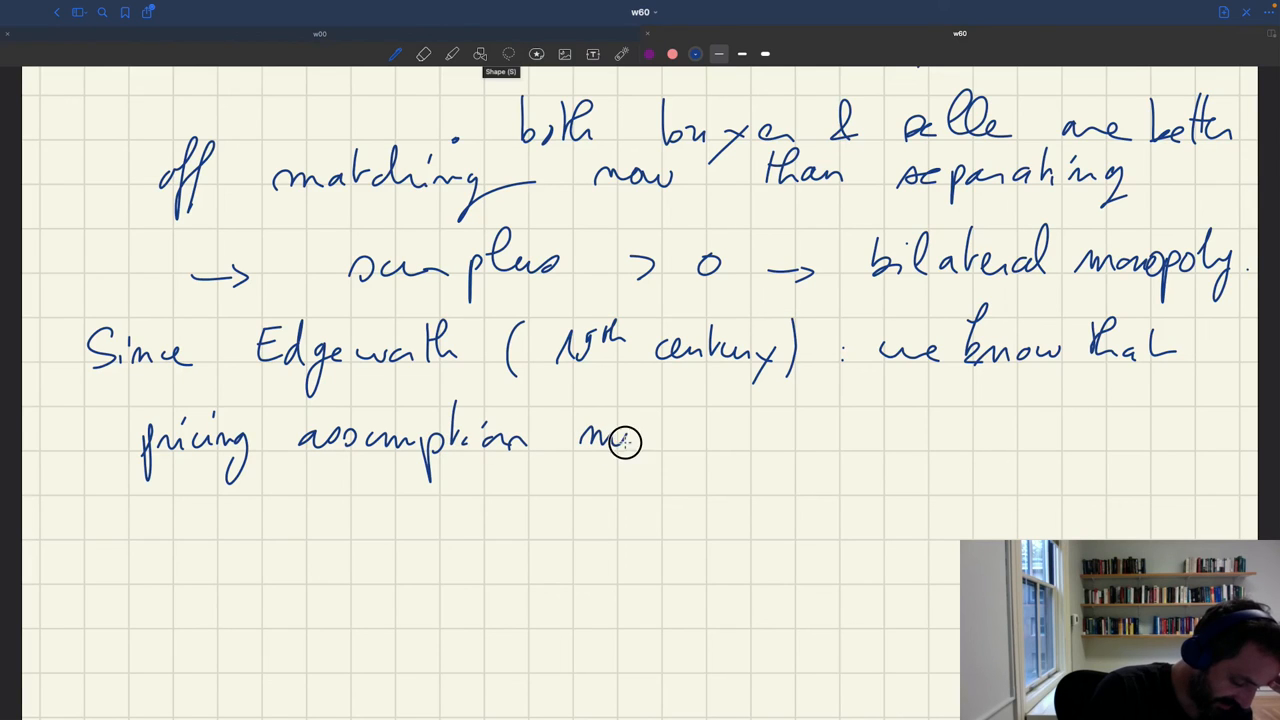
{"action": "left_click_drag", "start_coordinate": [624, 440], "coordinate": [824, 442]}
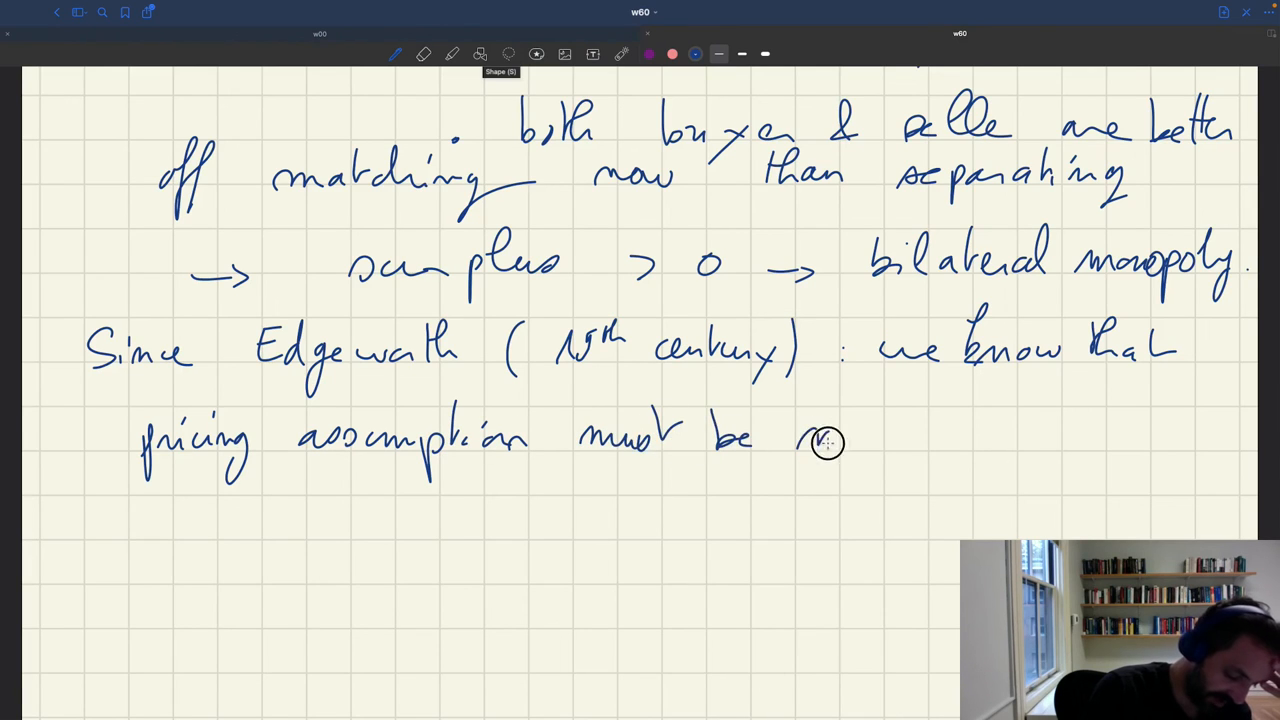
{"action": "left_click_drag", "start_coordinate": [800, 440], "coordinate": [896, 440]}
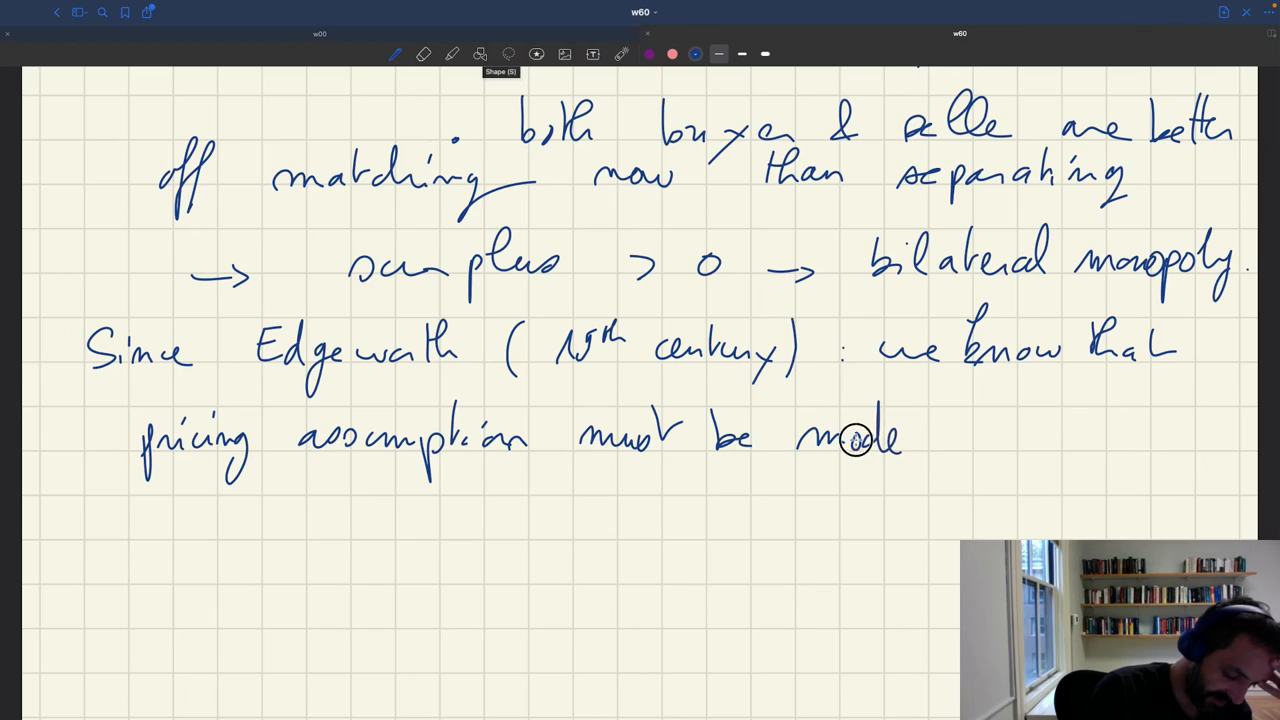
{"action": "left_click_drag", "start_coordinate": [900, 440], "coordinate": [1090, 440]}
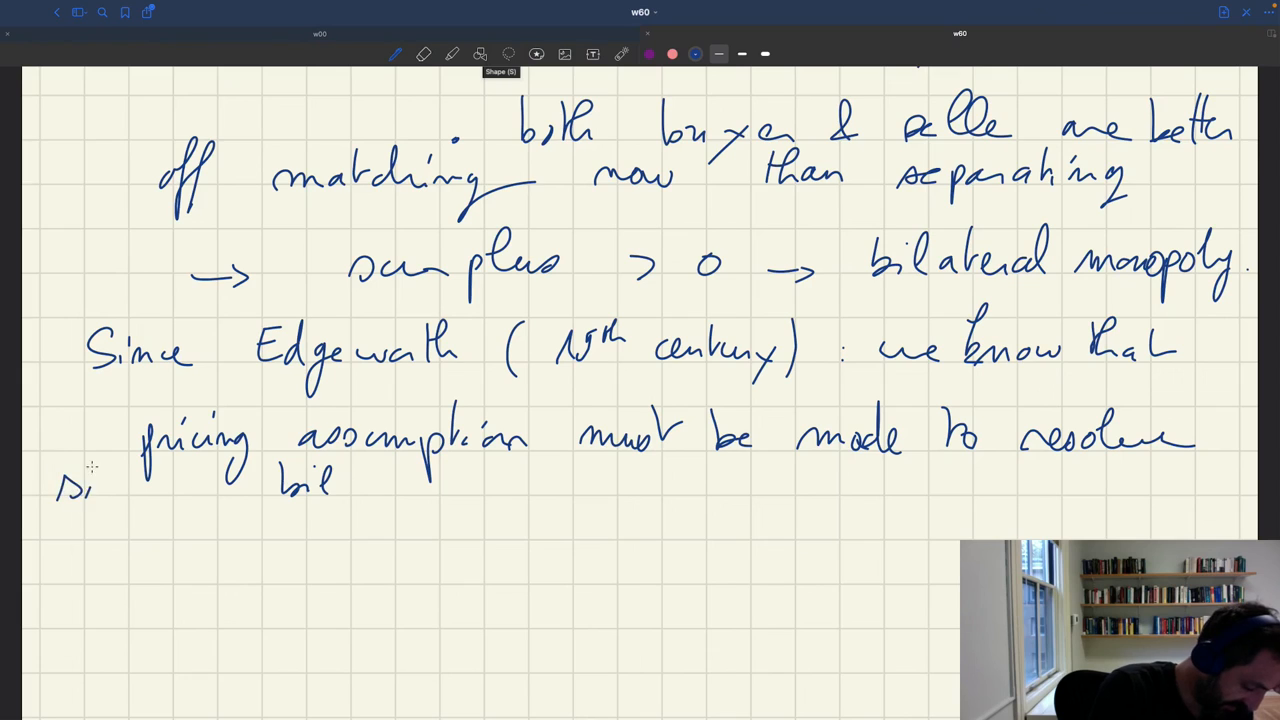
Finish 'situations of bilateral monopoly', then add a red '→ must assume pricing'
{"action": "left_click_drag", "start_coordinate": [56, 490], "coordinate": [200, 486]}
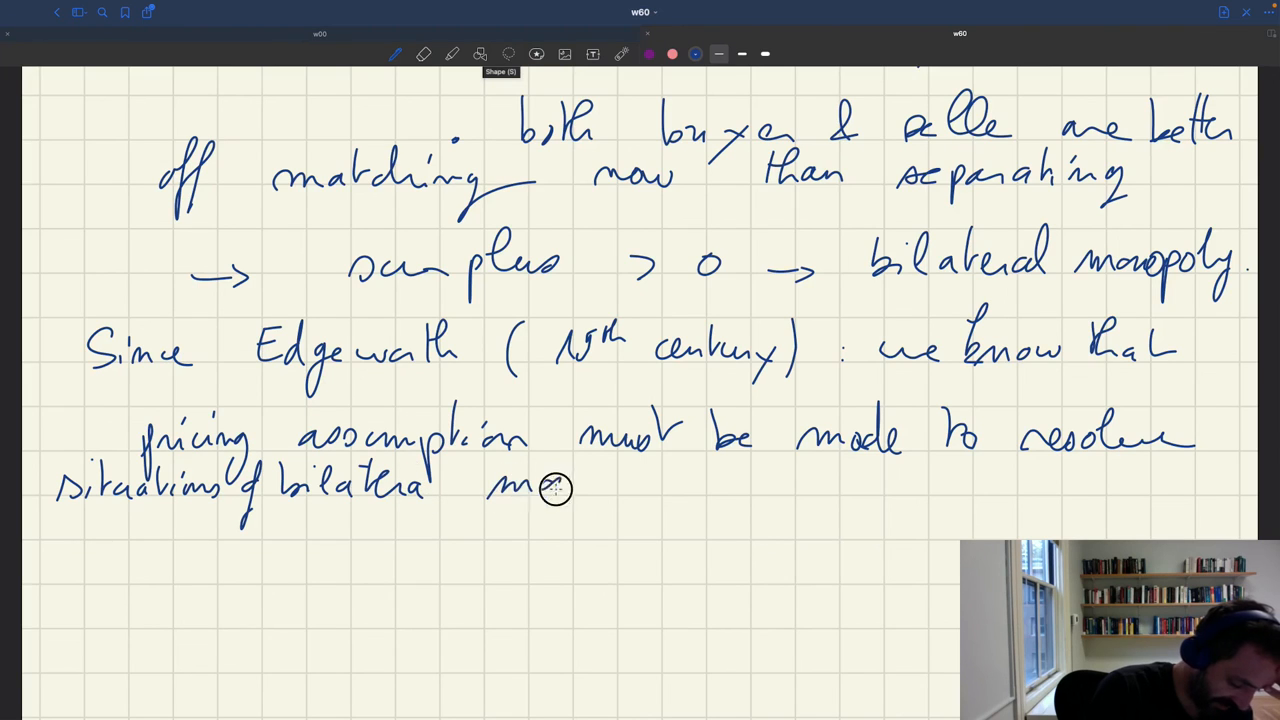
{"action": "left_click_drag", "start_coordinate": [556, 488], "coordinate": [684, 490]}
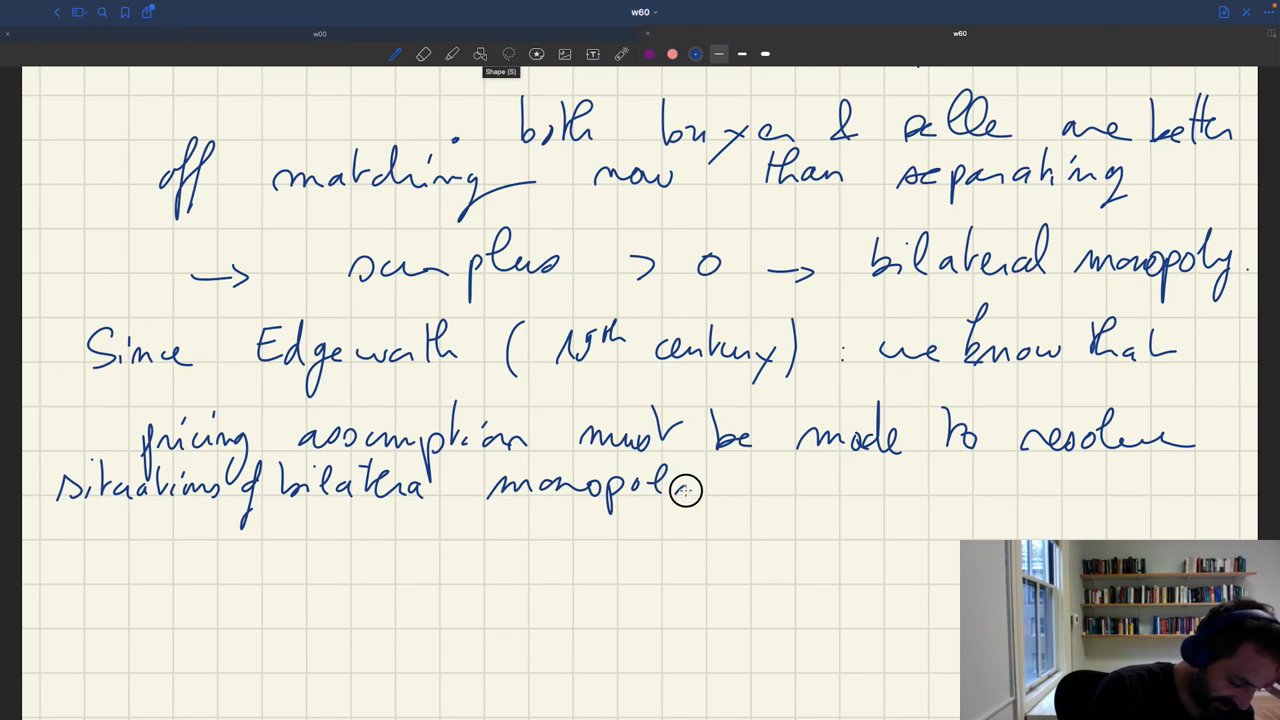
{"action": "left_click_drag", "start_coordinate": [680, 486], "coordinate": [710, 540]}
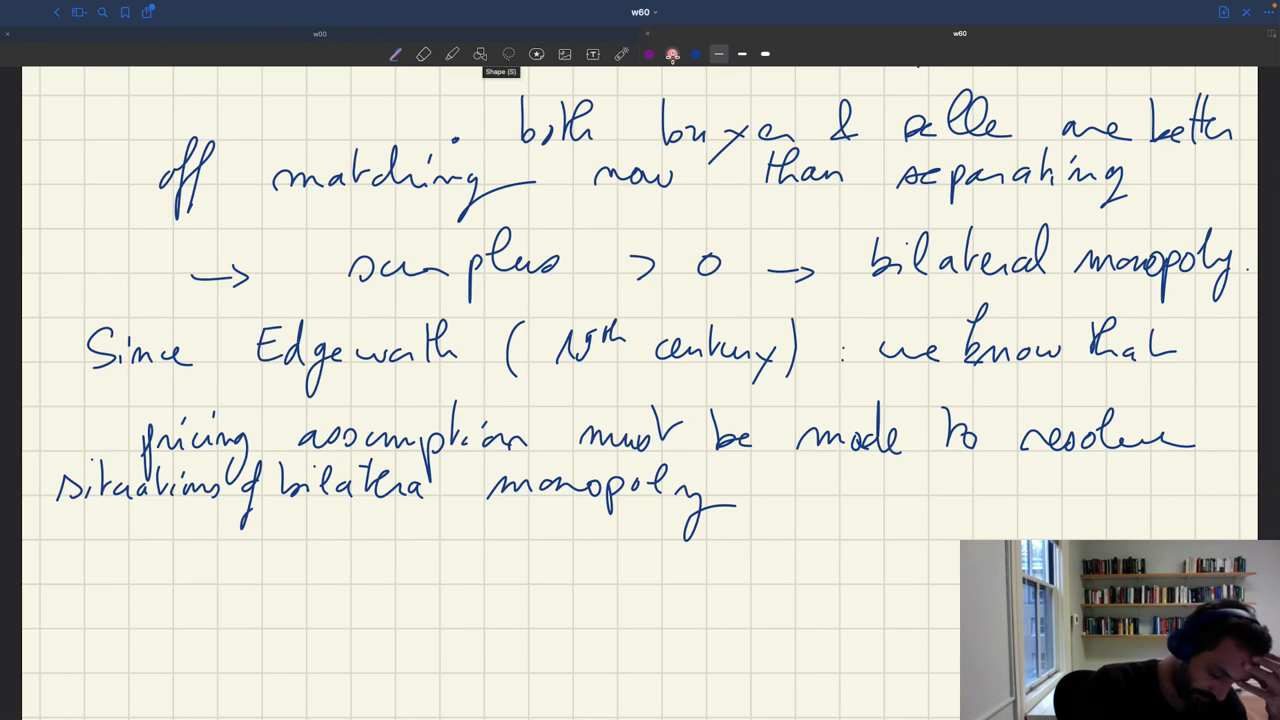
{"action": "left_click_drag", "start_coordinate": [760, 496], "coordinate": [880, 480]}
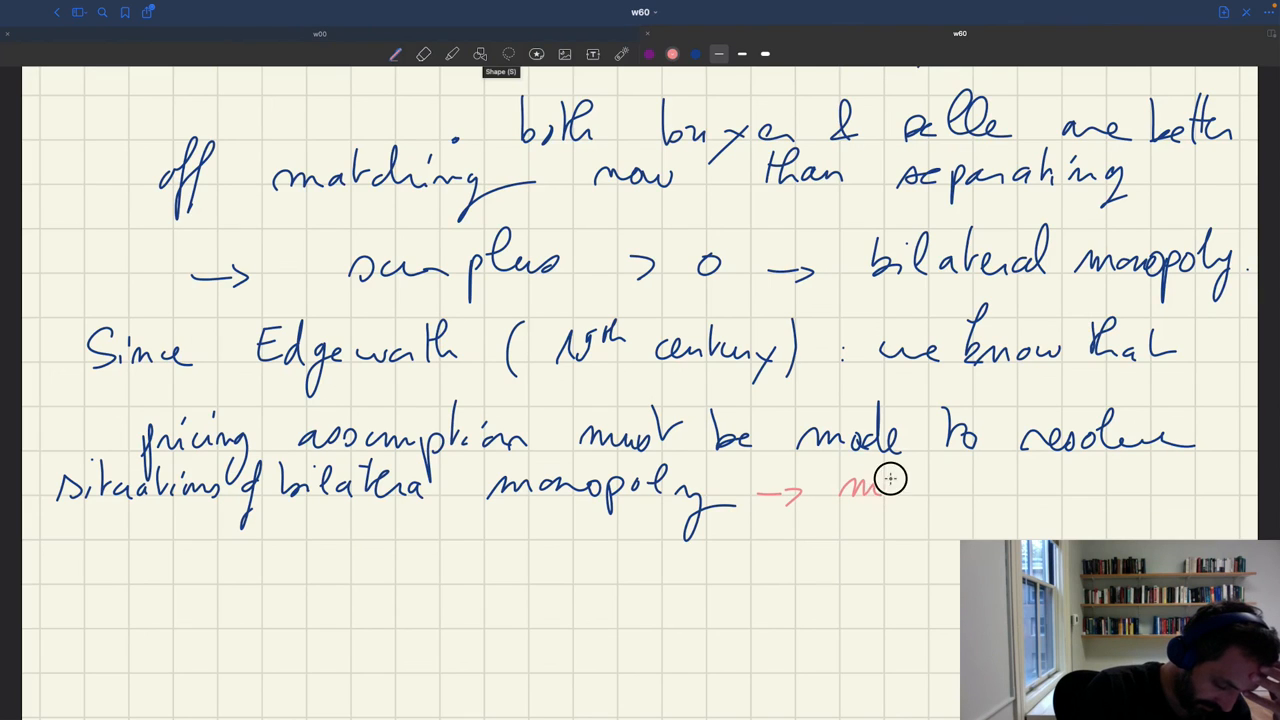
{"action": "left_click_drag", "start_coordinate": [870, 486], "coordinate": [1020, 490]}
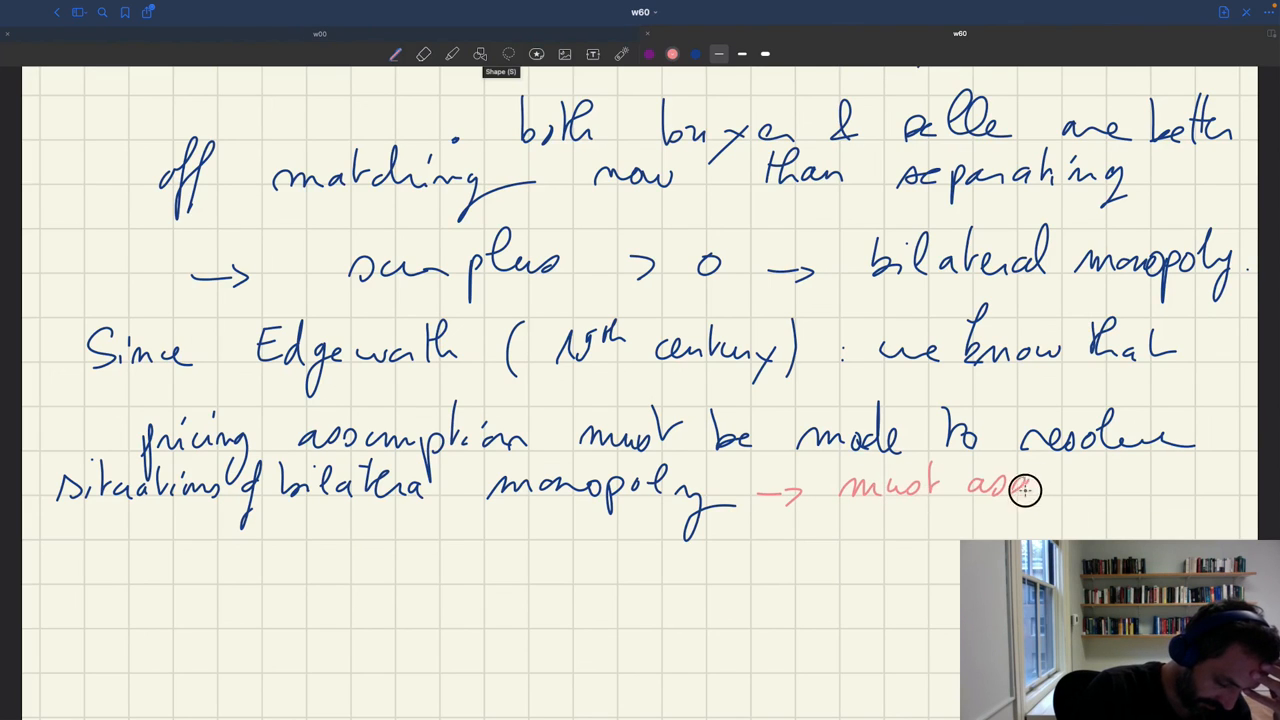
{"action": "left_click_drag", "start_coordinate": [1020, 490], "coordinate": [1160, 490]}
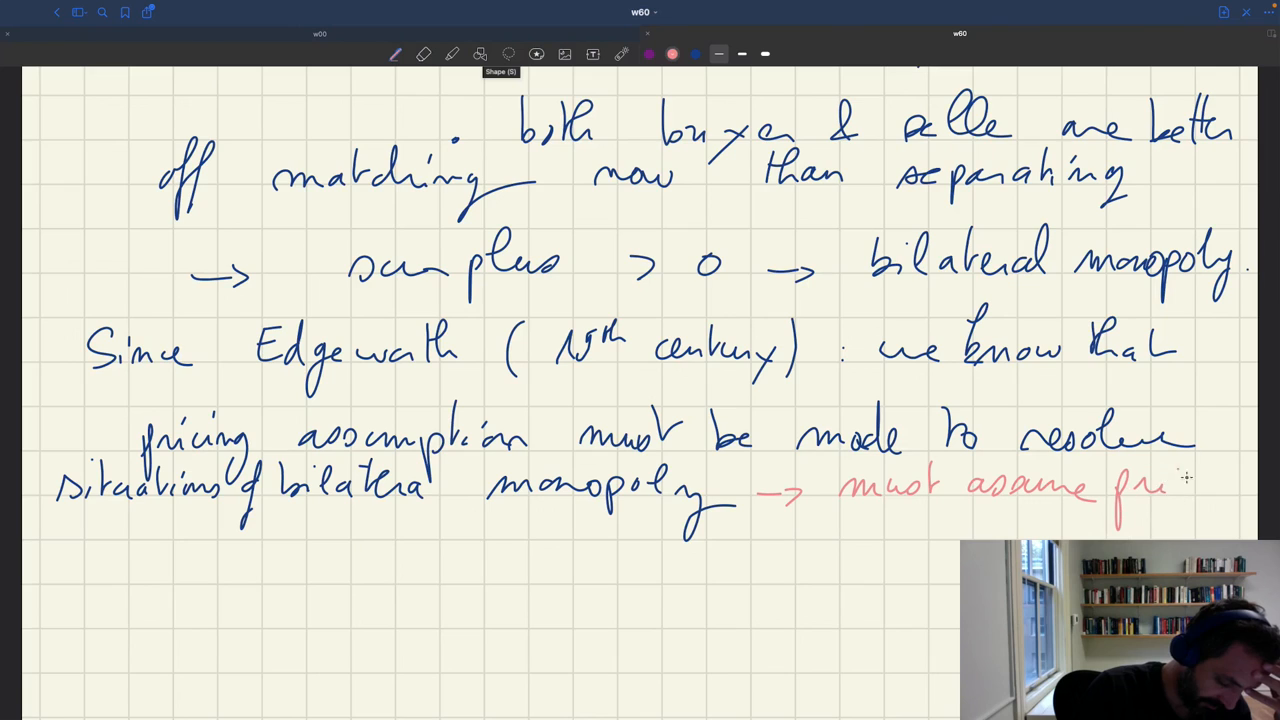